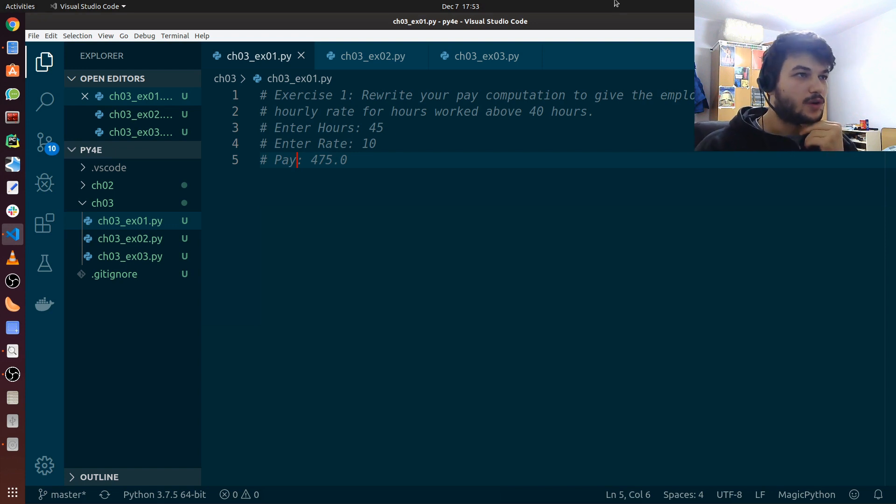
mouse_move(372, 56)
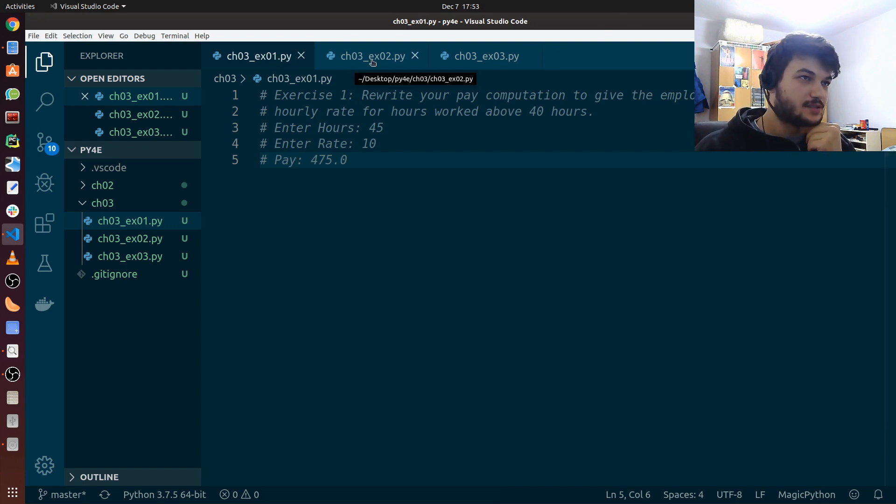
mouse_move(486, 55)
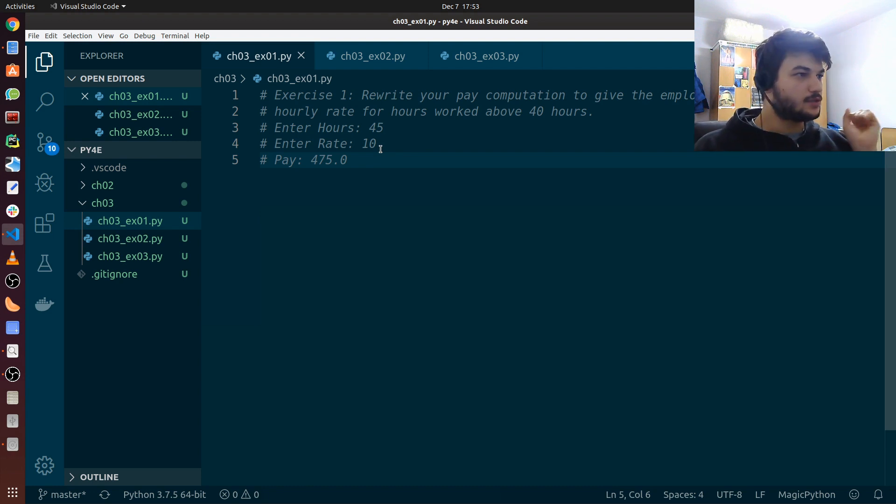
mouse_move(156, 87)
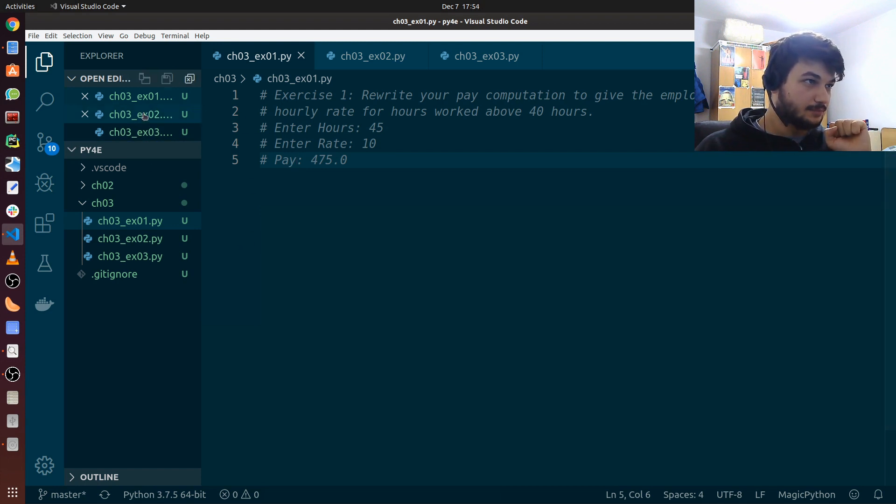
- Copy the chapter 2 hours-and-rate pay code from ch02ex03.py into ch03_ex01.py
left_click(372, 56)
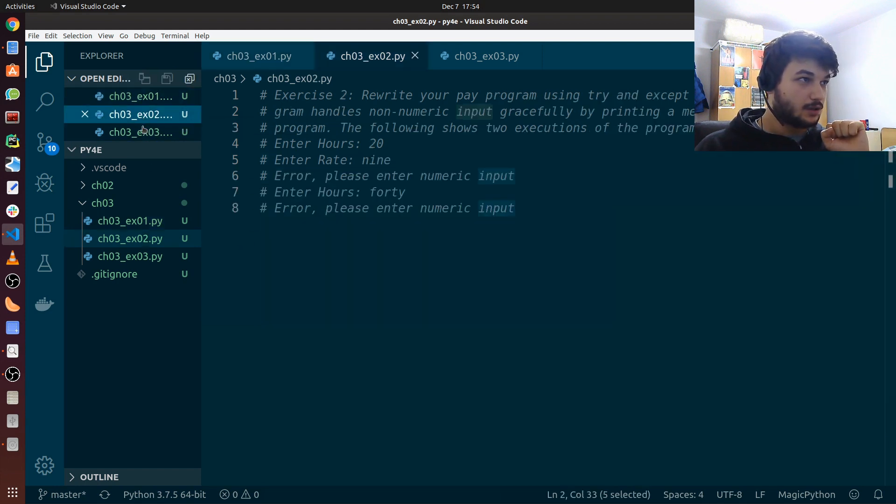
left_click(129, 238)
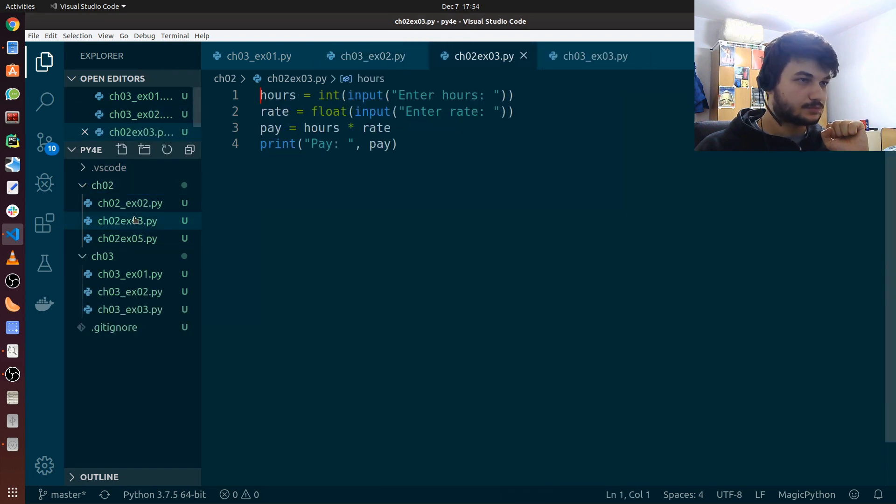
key("ctrl+a")
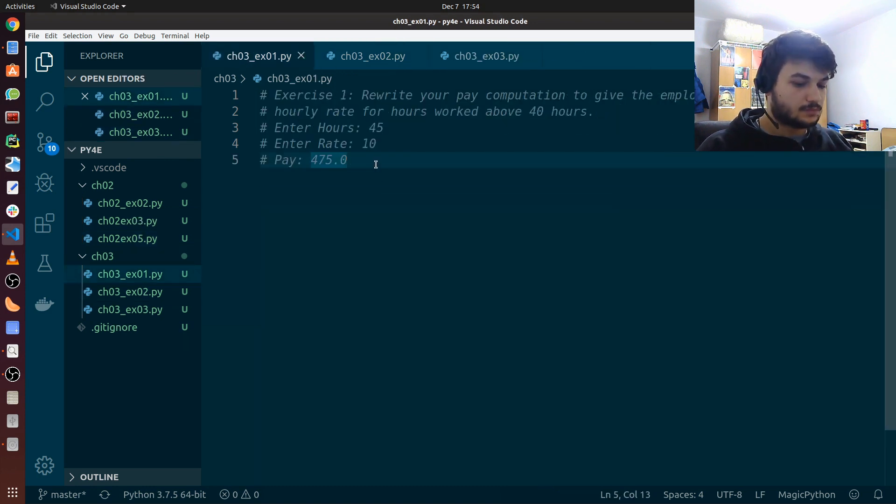
type("hours = int(input(\"Enter hours: \"))")
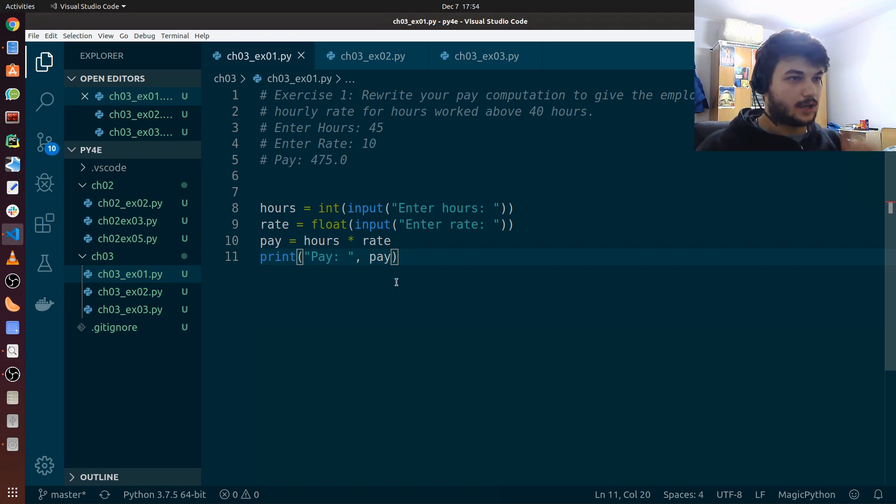
key("ctrl+a")
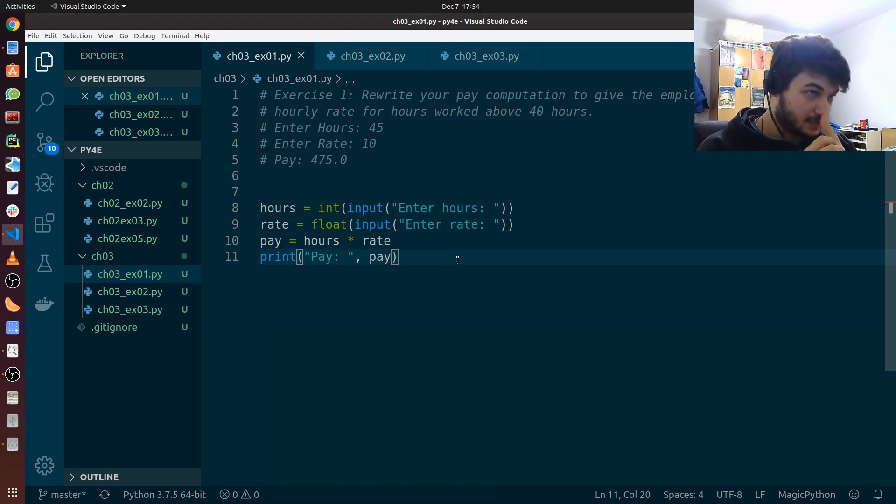
- Open a new line after the rate input and begin the if hours > 40: branch
left_click(276, 207)
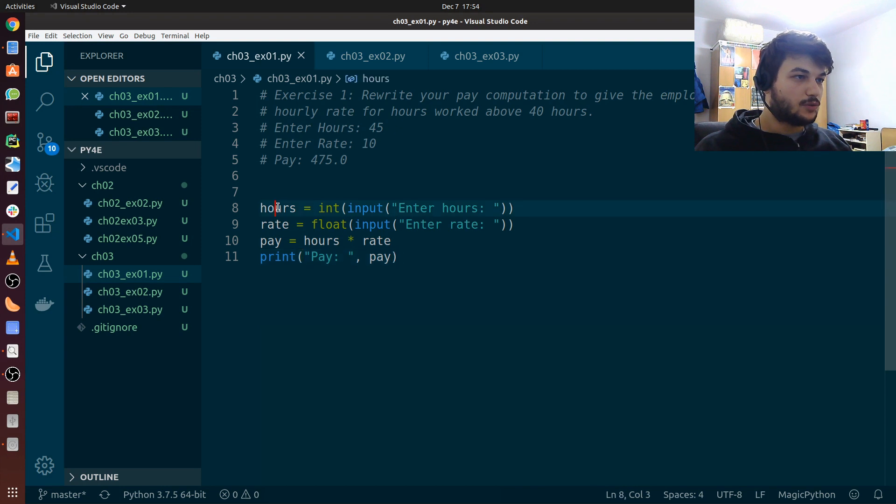
double_click(274, 224)
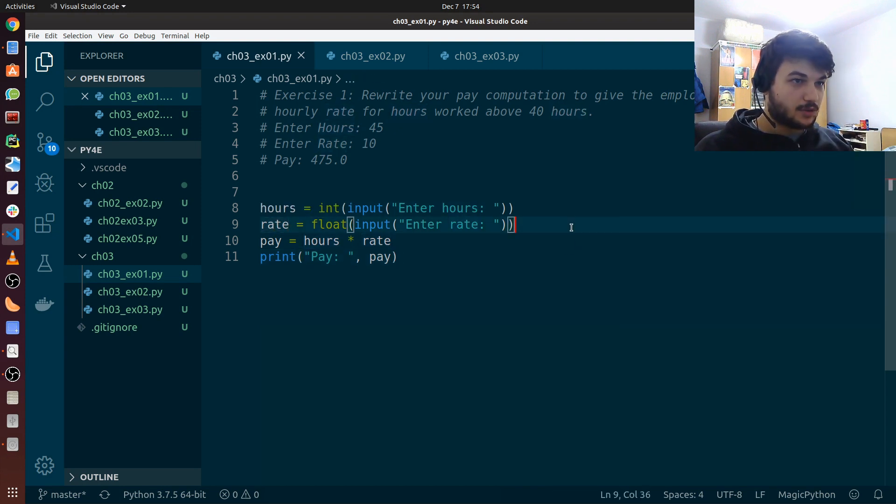
key("Enter")
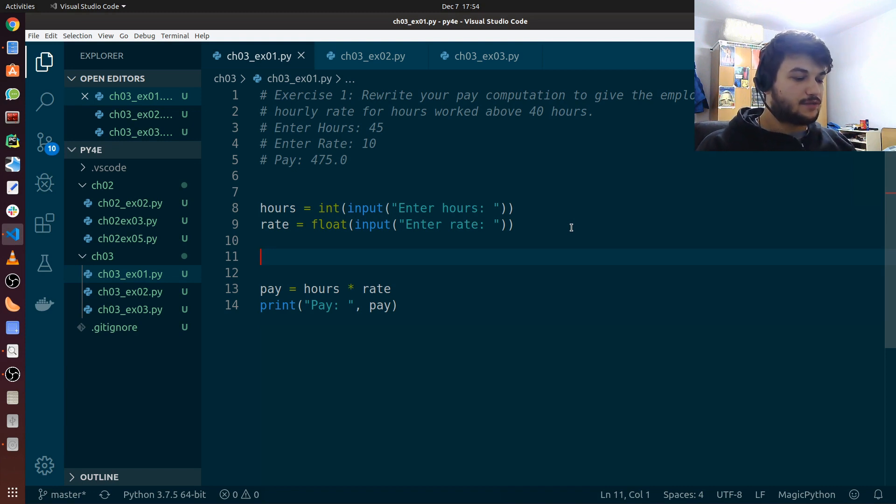
type("if hours >")
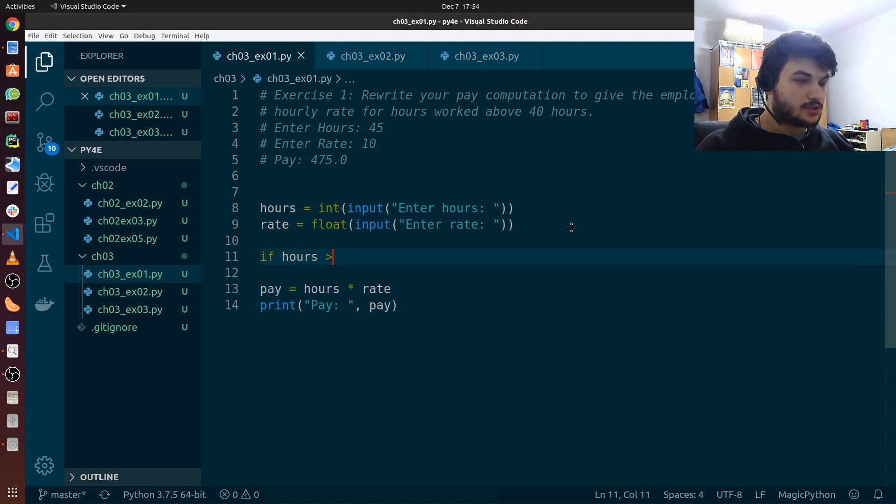
type("40:")
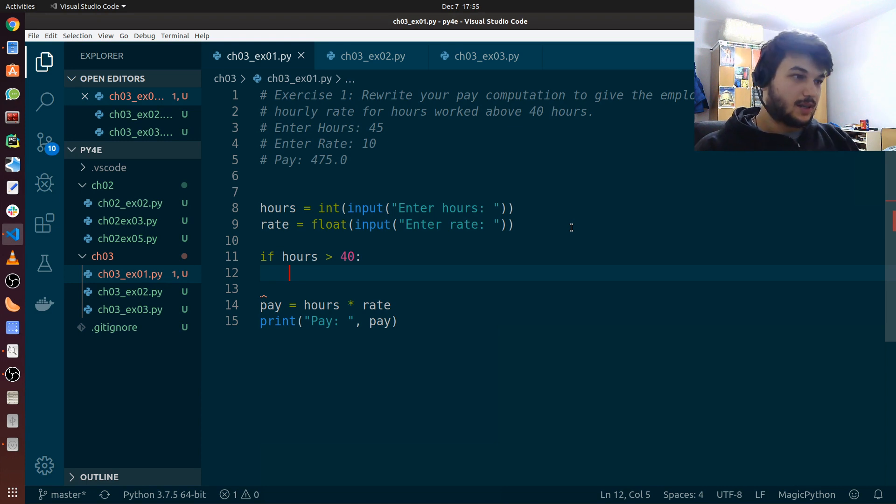
- Set pay in the branch to (hours - 40) * rate * 1.5 + 40 * rate
type("pay =")
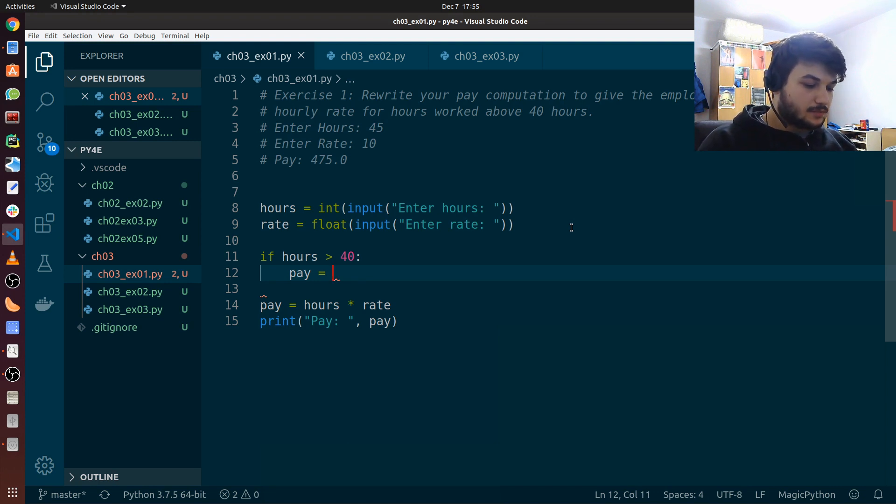
type("(hours - 40")
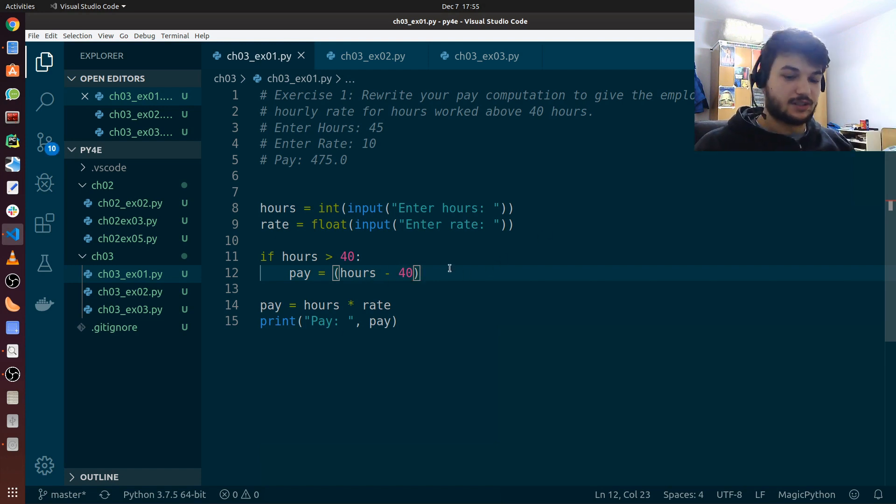
type("*")
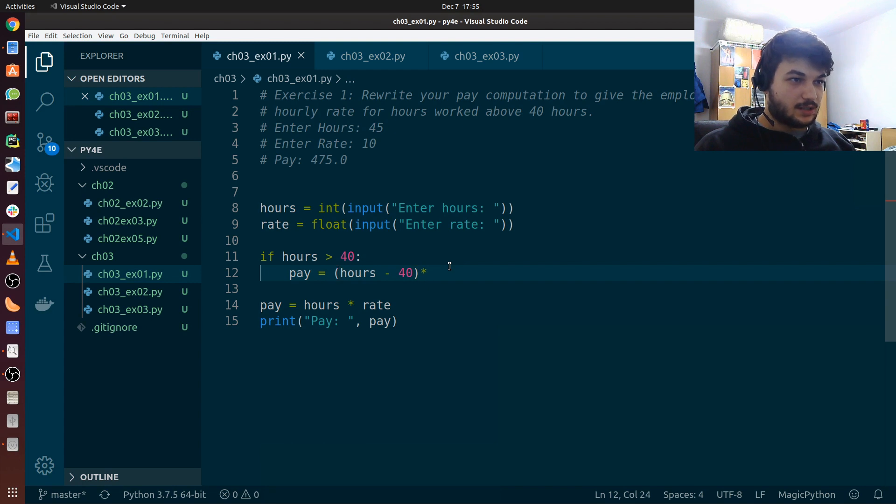
type("rate")
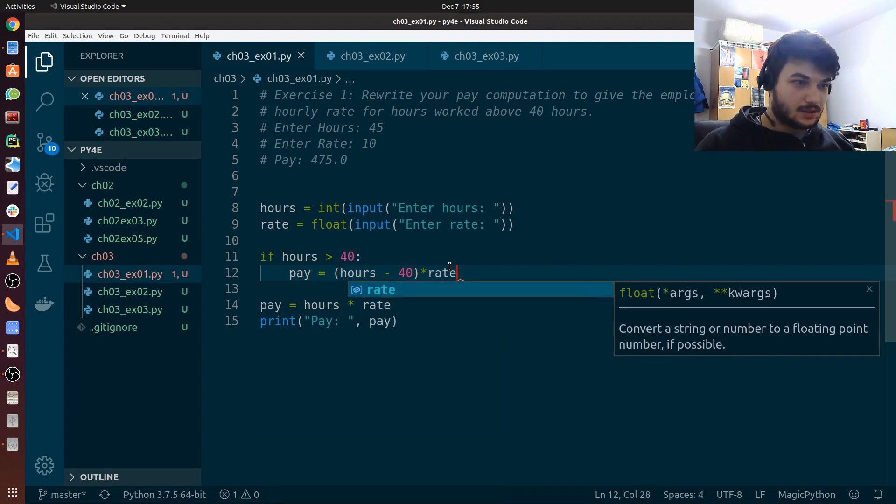
type("*1.5")
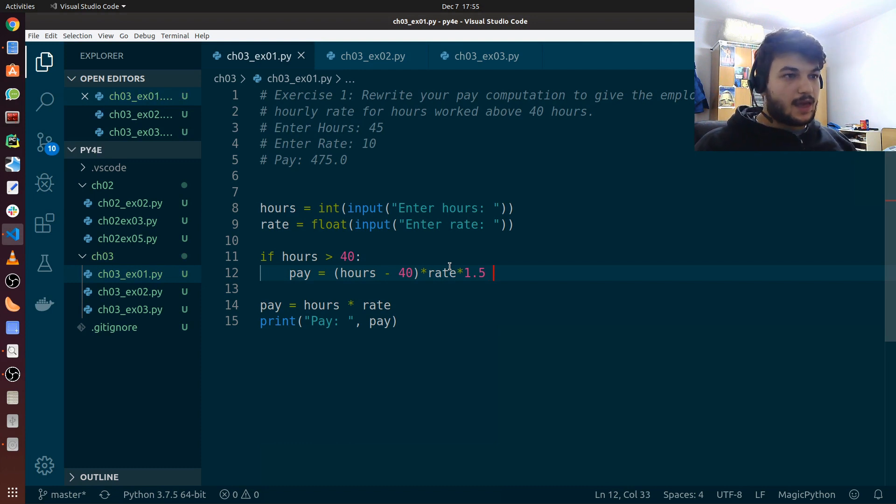
type("+")
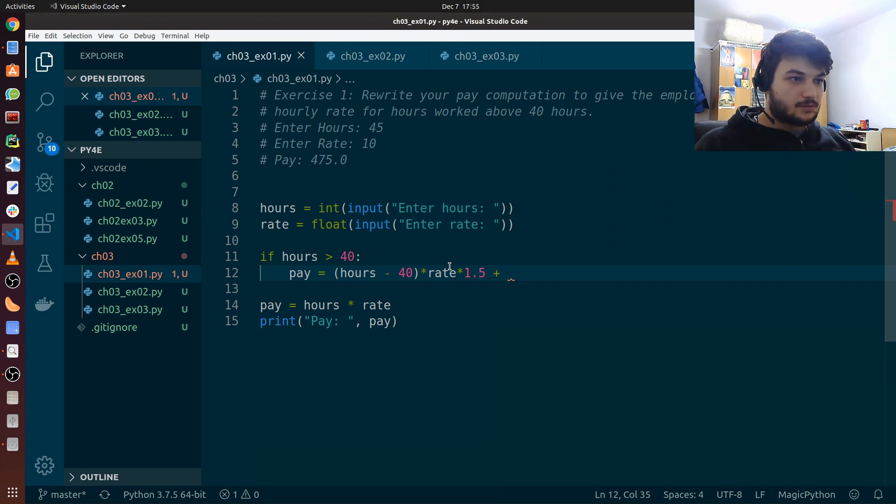
type("40")
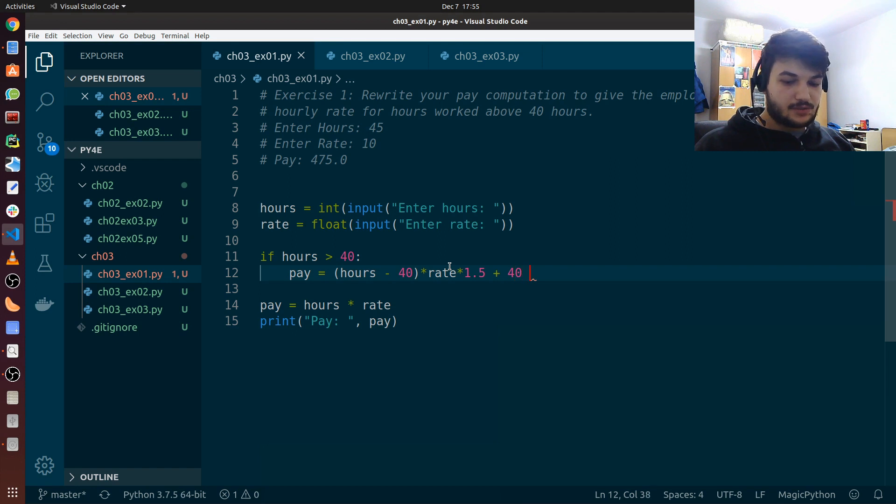
type("* rate")
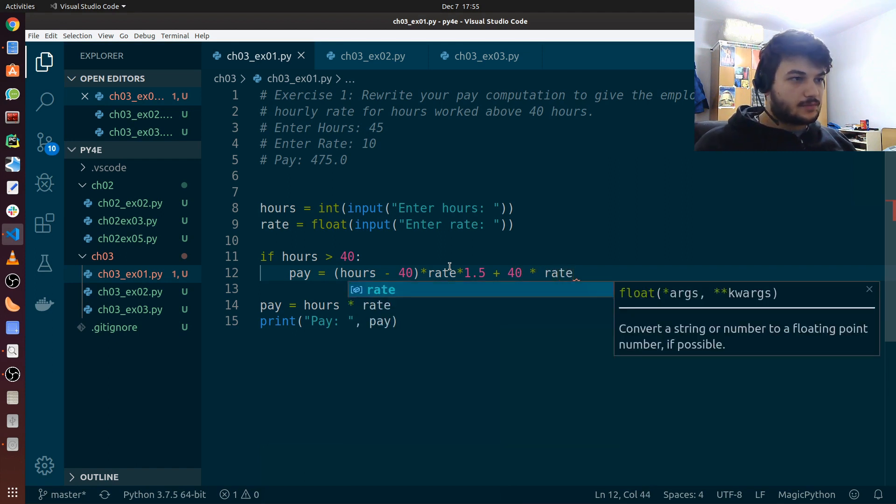
left_click(598, 273)
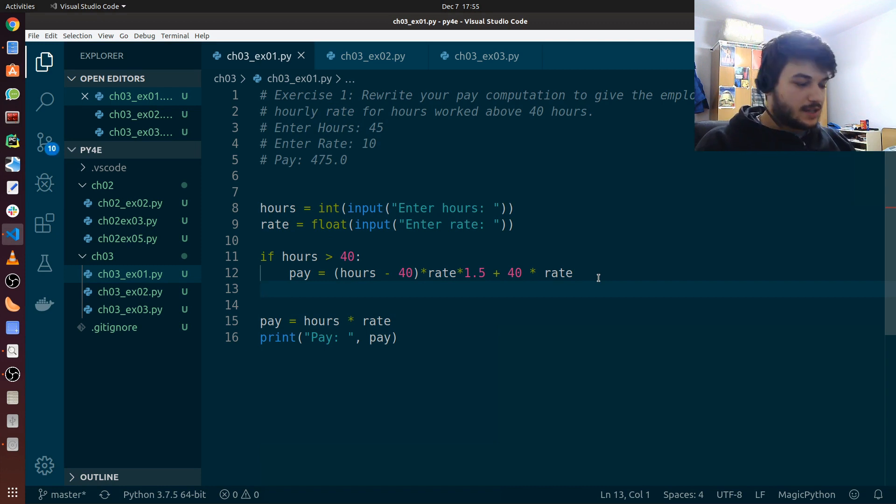
type("else:")
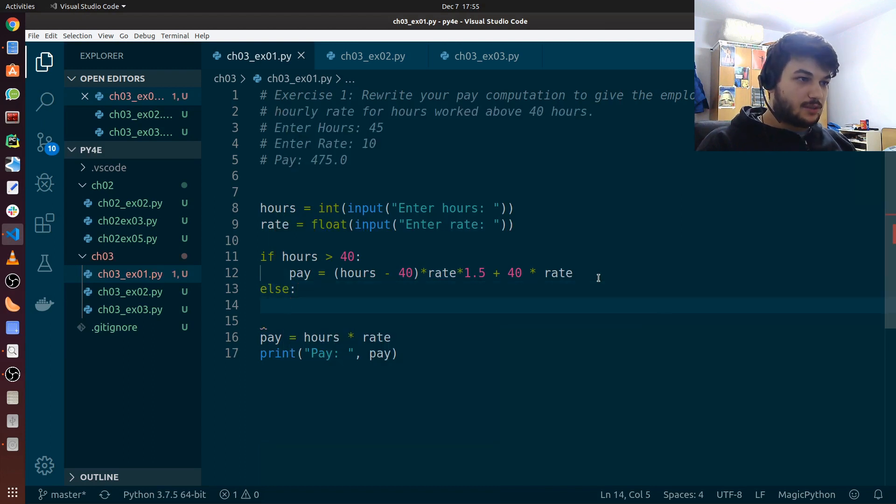
type("pay")
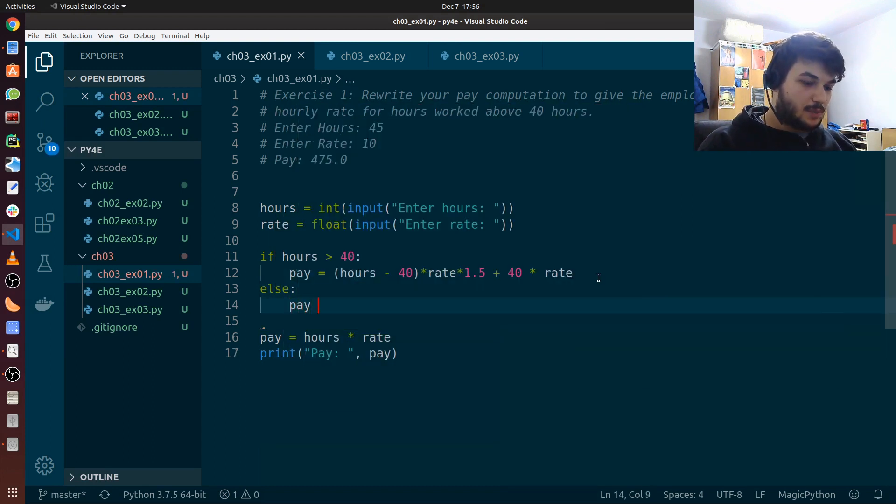
type("= hour")
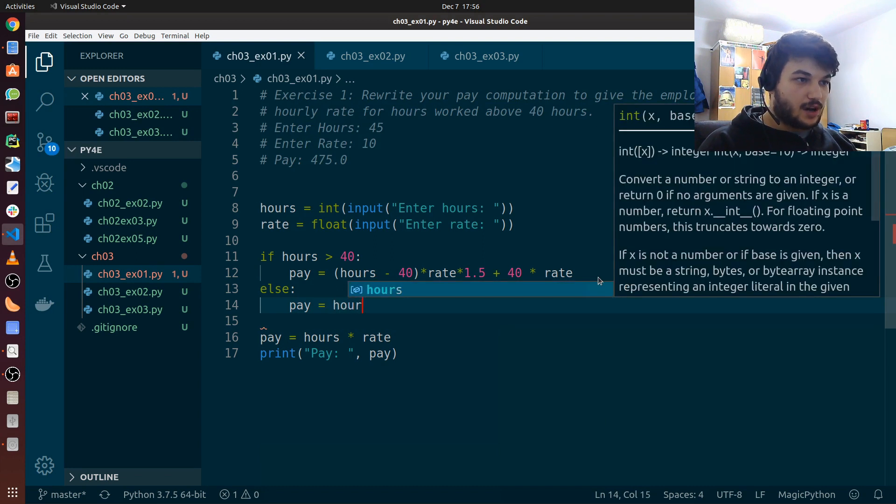
type("s * rate")
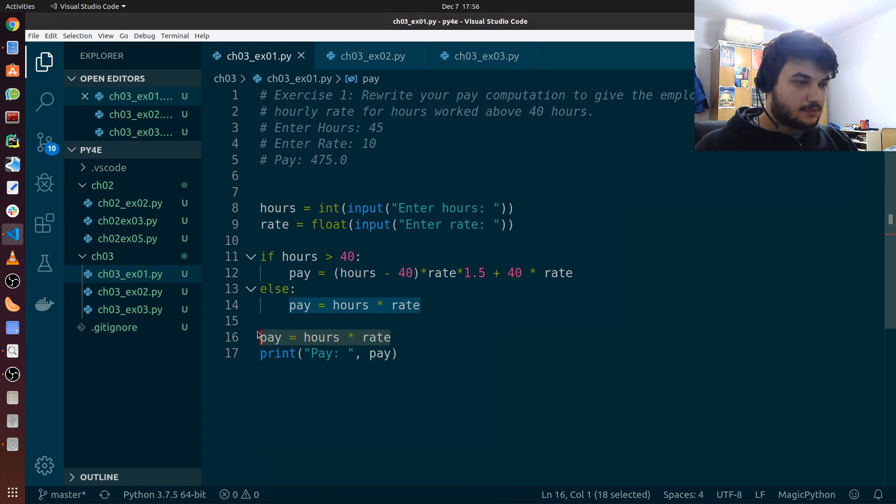
key("Delete")
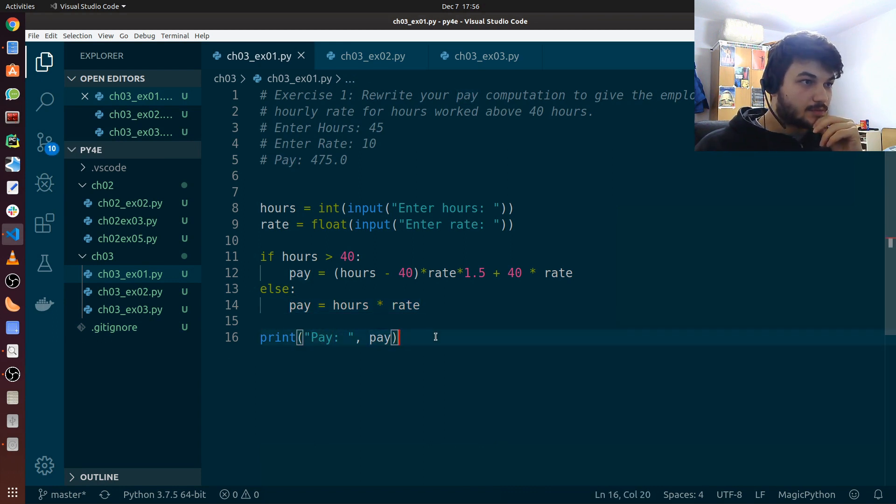
mouse_move(504, 315)
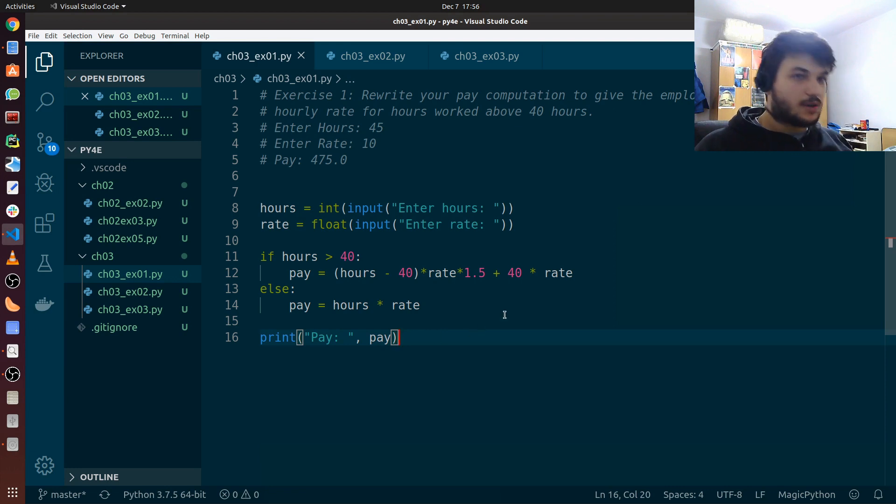
mouse_move(505, 315)
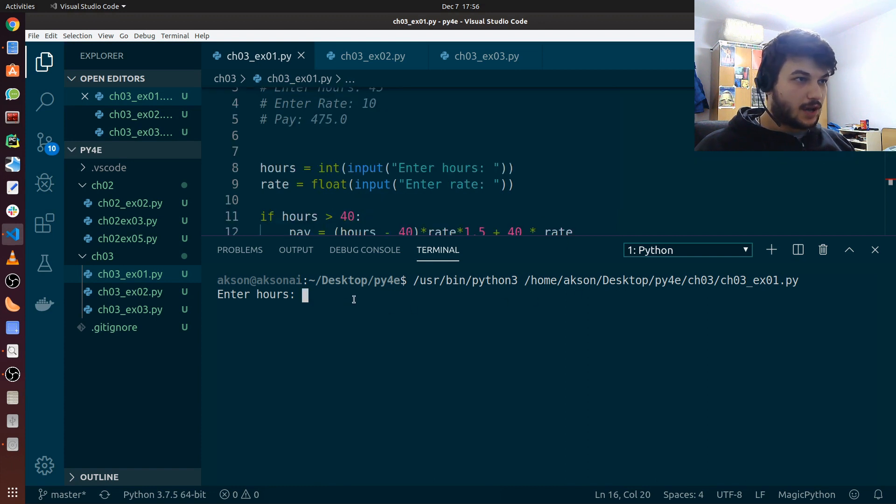
- Run the pay script with 45 hours, then rerun it entering 38 hours
type("45")
type("10")
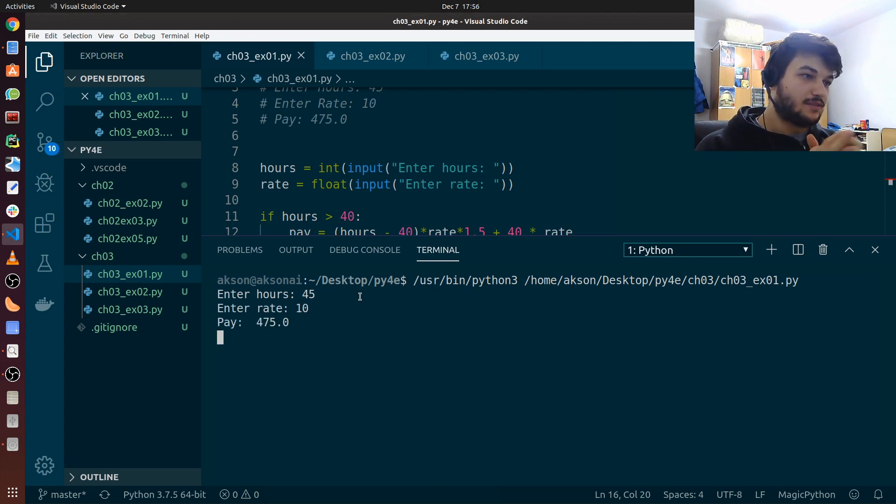
key("Return")
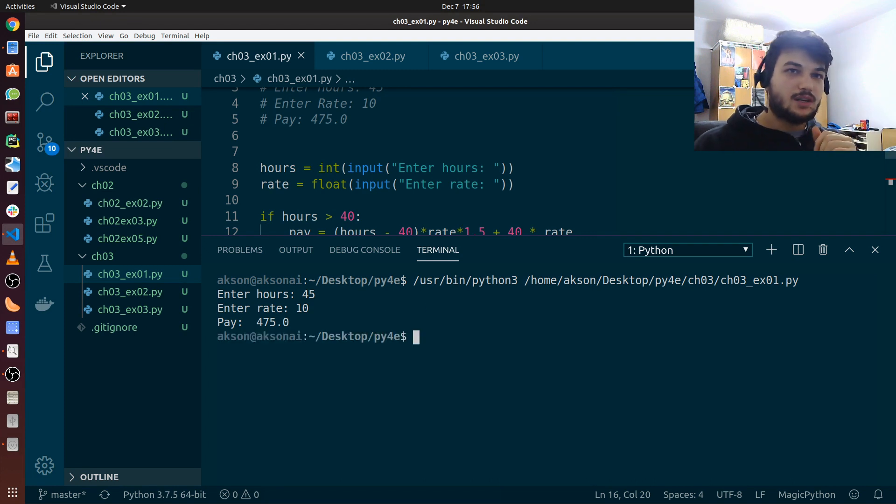
key("Return")
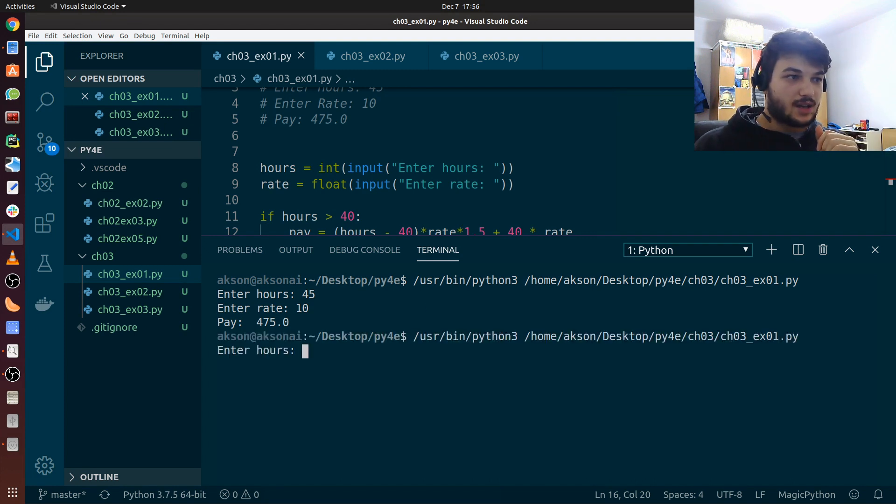
type("38")
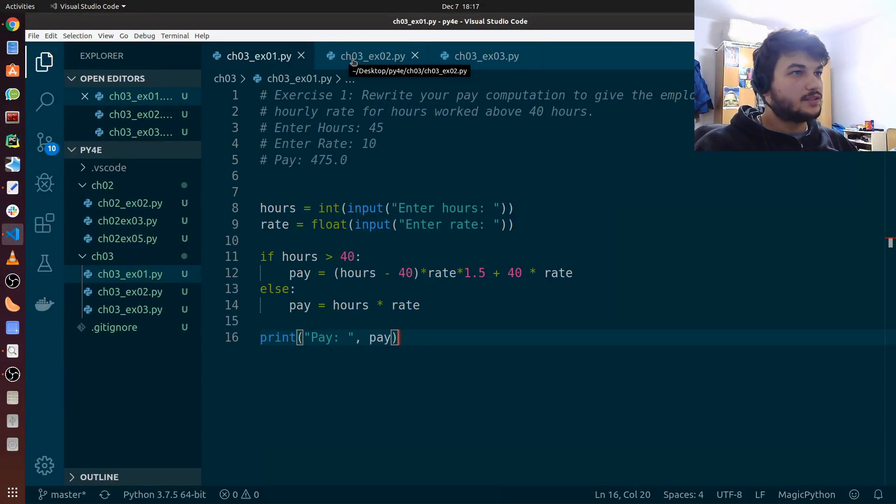
- Paste the ch03_ex01.py overtime code into ch03_ex02.py below its comments
left_click(374, 56)
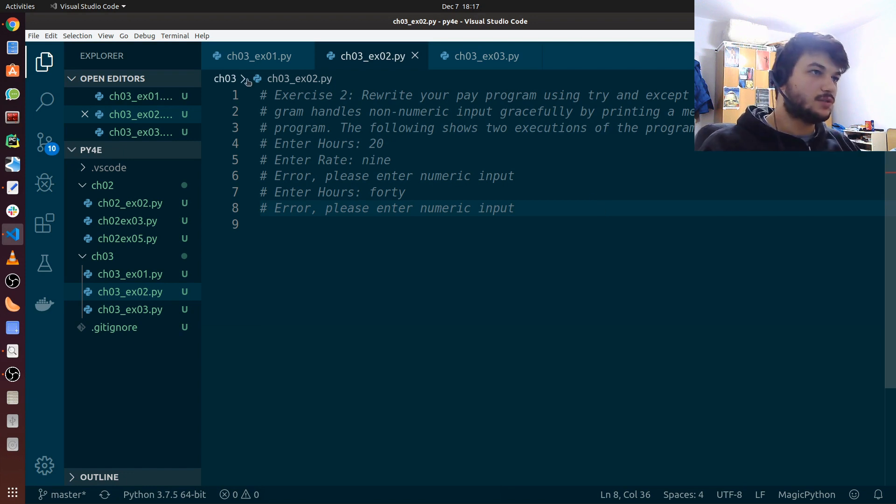
left_click(257, 56)
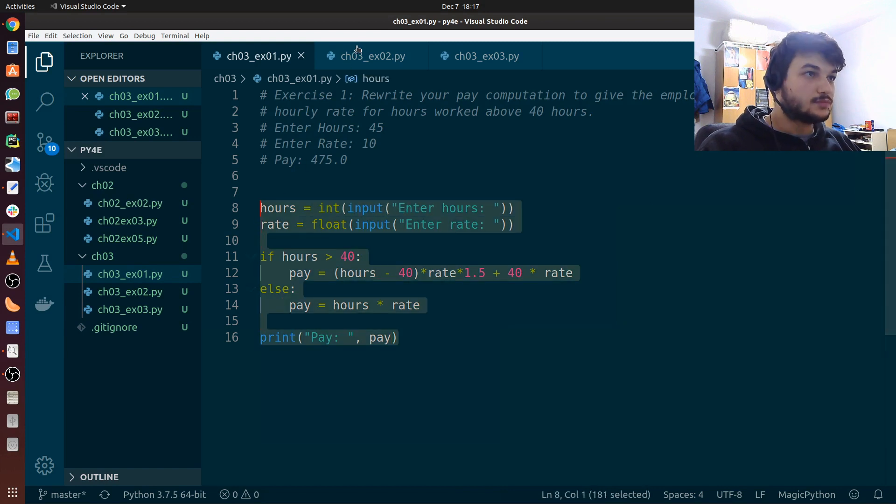
left_click(373, 57)
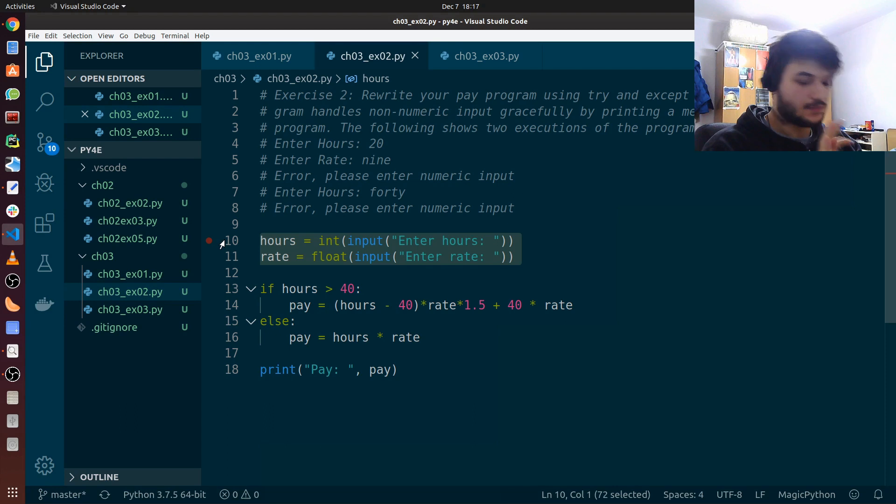
- Put the hours and rate input lines under try: and add an except: clause
key("Enter")
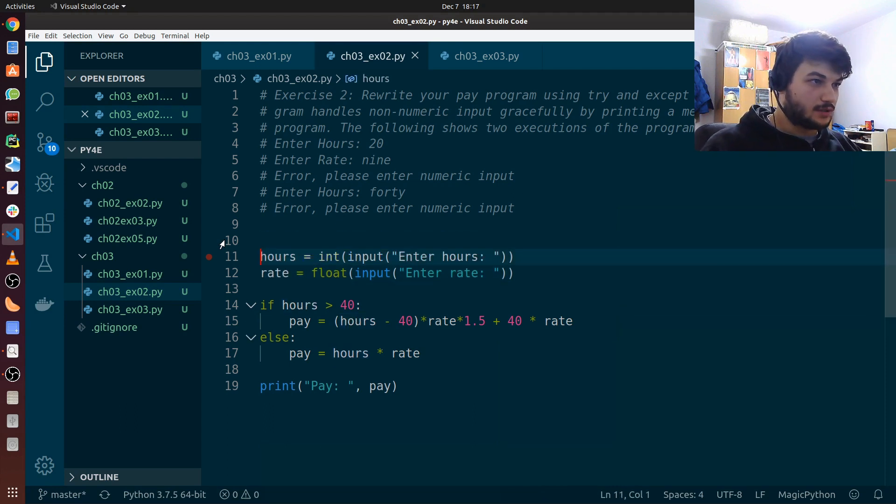
type("try:")
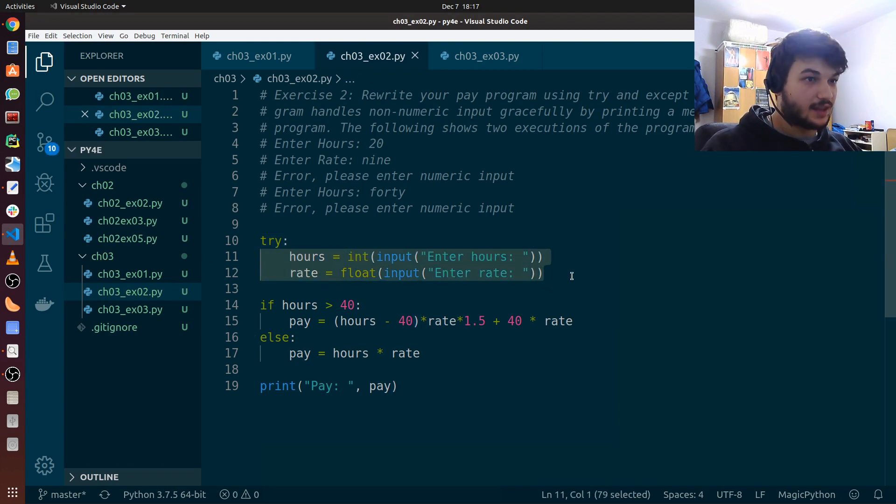
key("Enter")
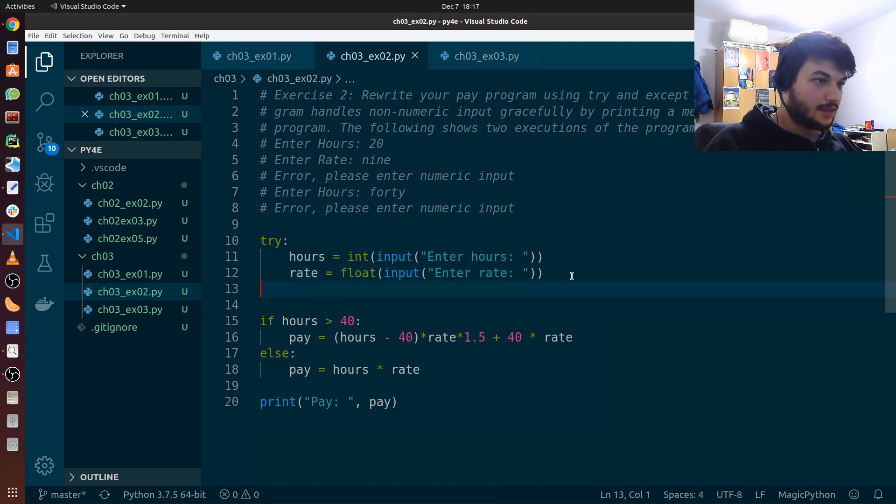
type("except:")
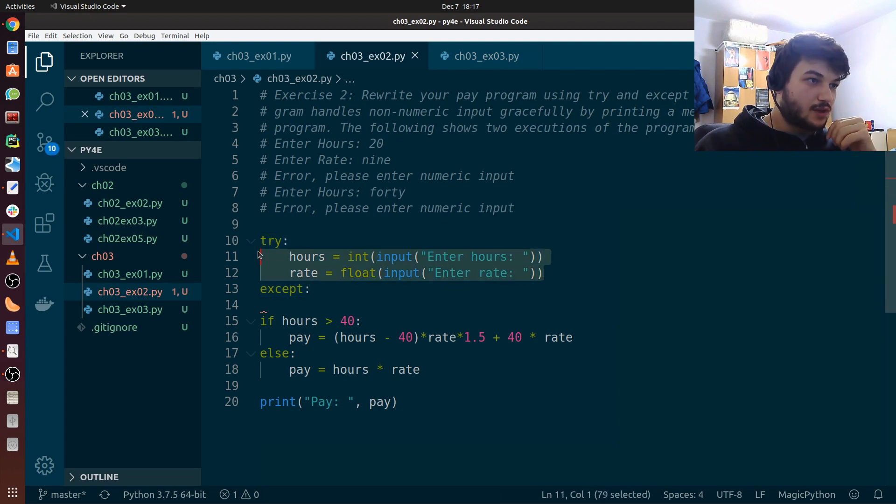
mouse_move(359, 281)
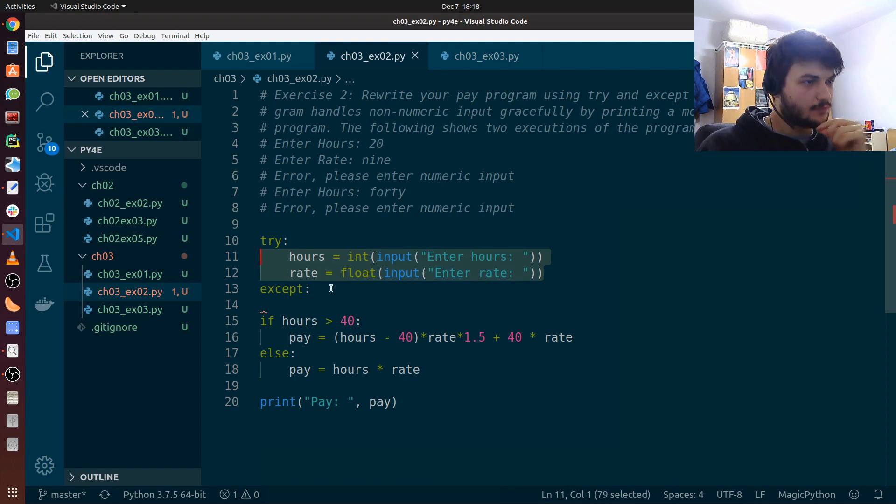
left_click(313, 288)
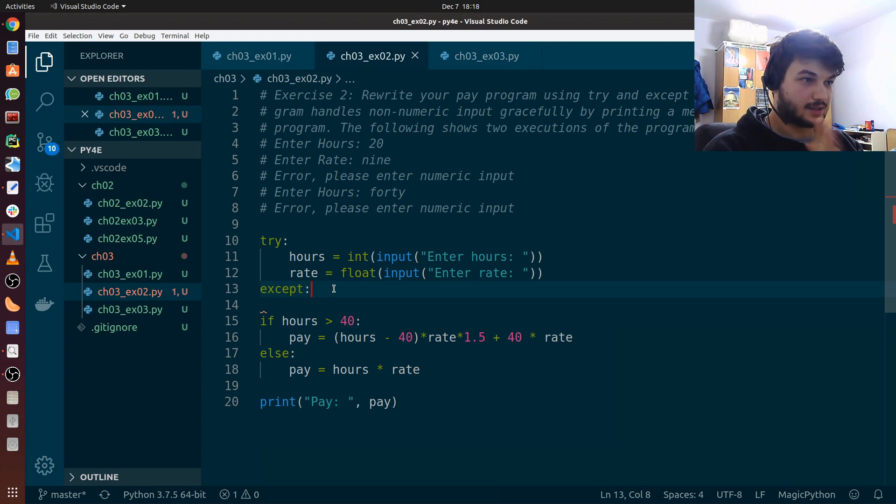
- Make the except block print "Error, please enter numeric input!"
key("Enter")
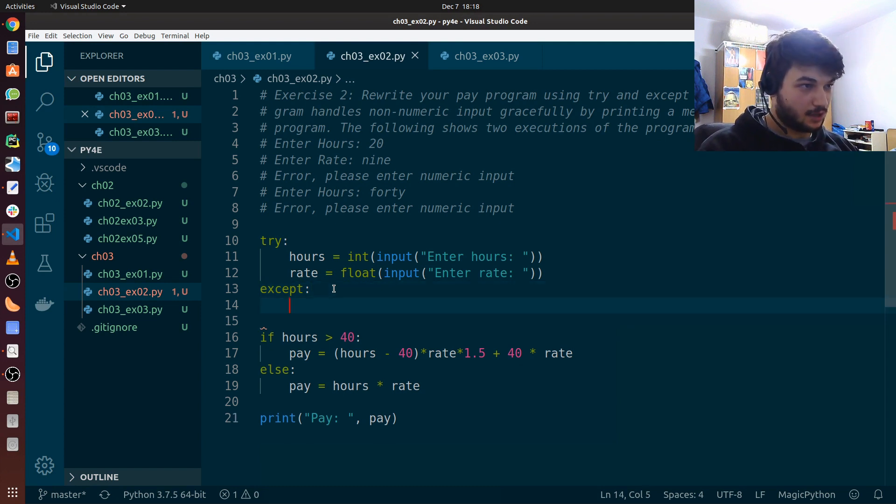
type("p")
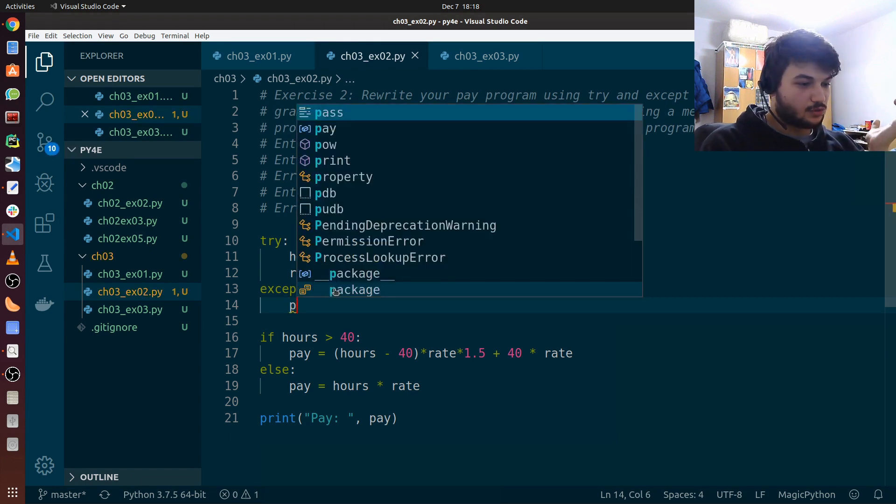
type("rint(")
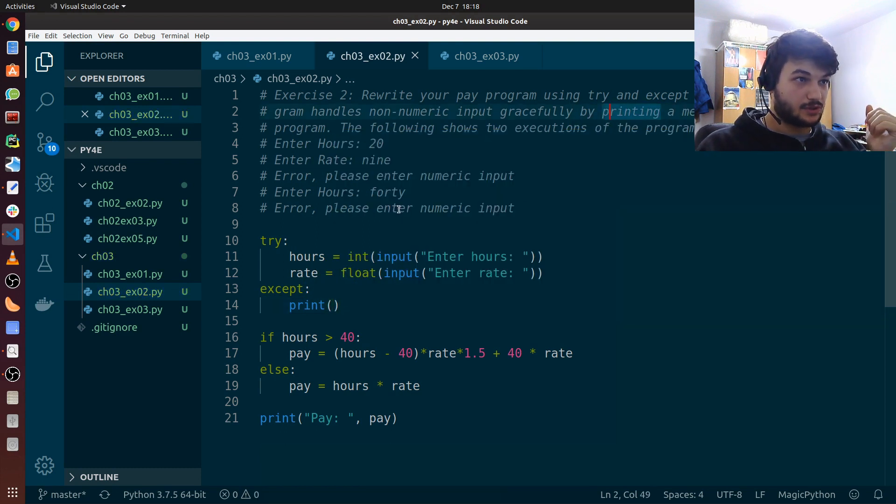
mouse_move(523, 162)
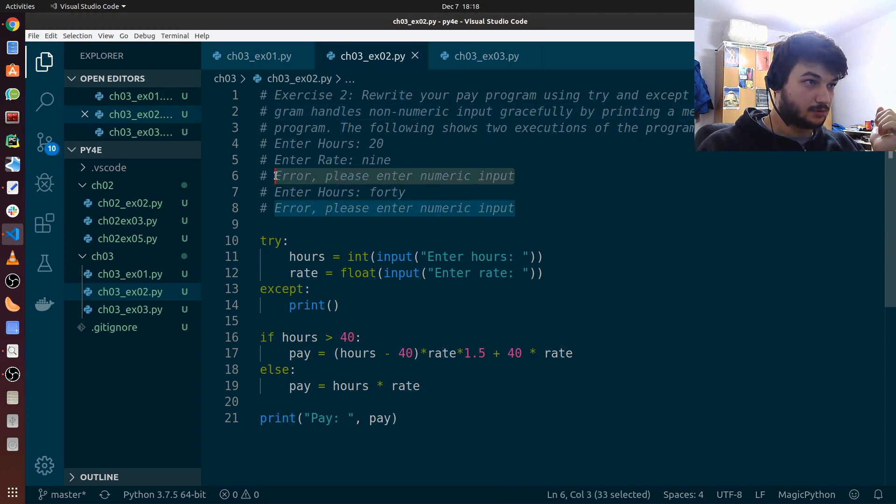
left_click(334, 305)
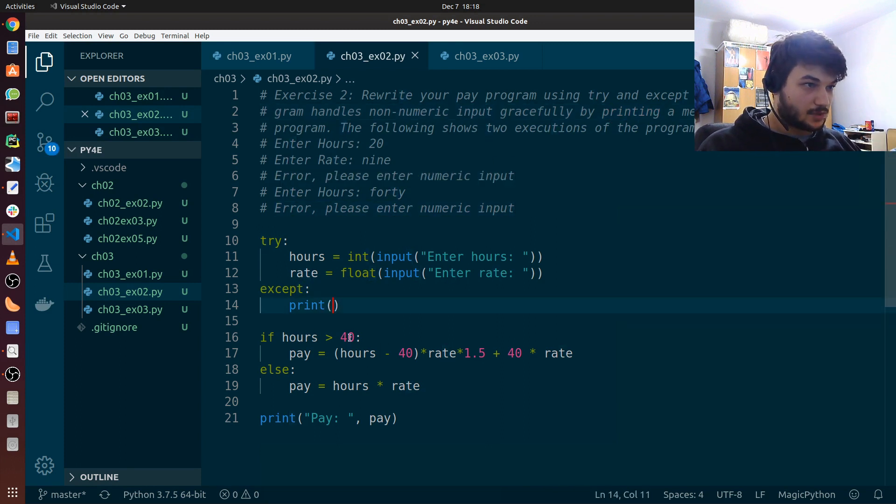
type("\"Error, please enter numeric input\"")
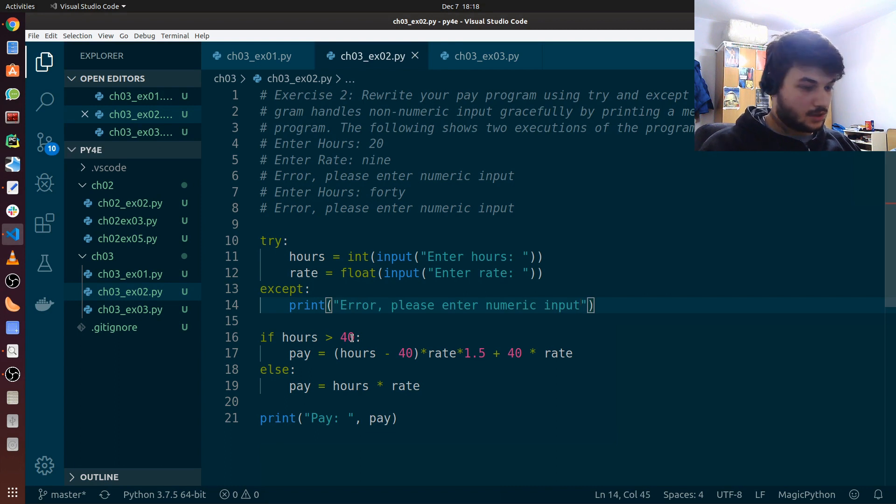
type("!")
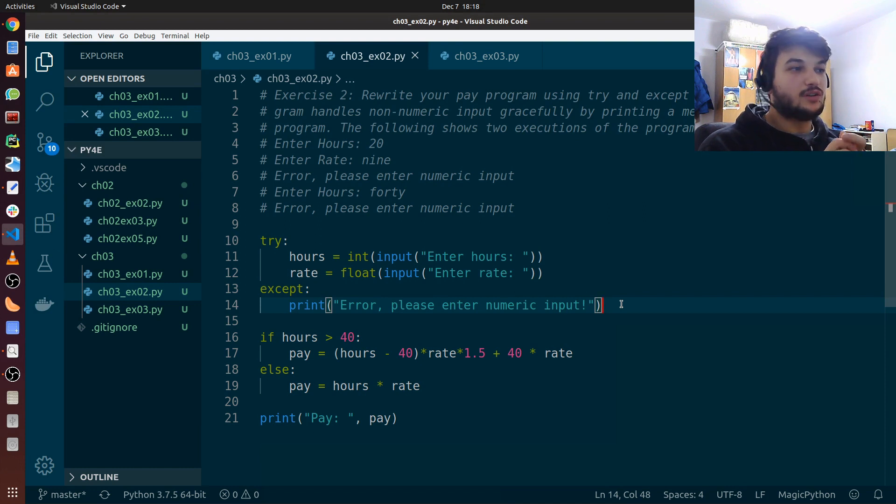
double_click(306, 257)
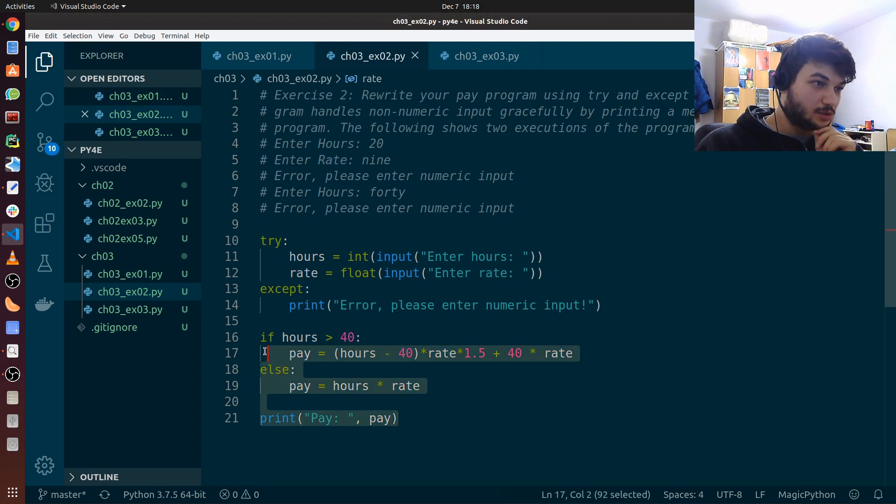
- Add quit() after the error print line in the except block
left_click(604, 306)
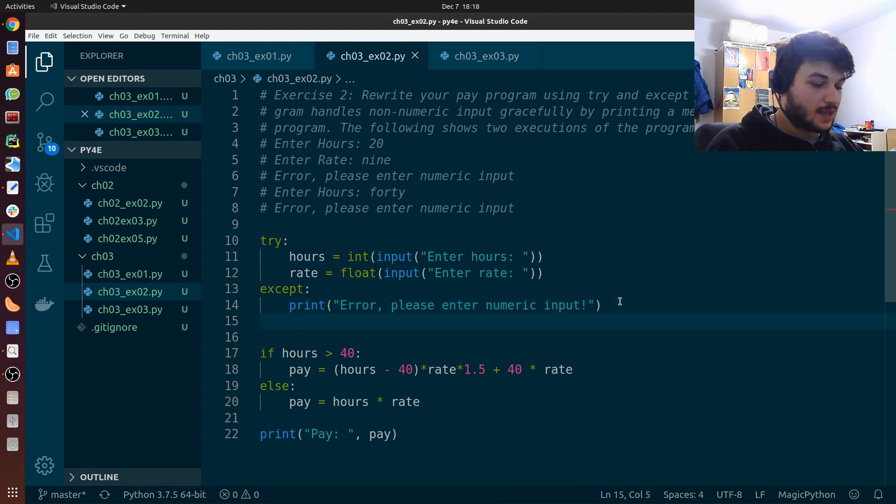
type("quit")
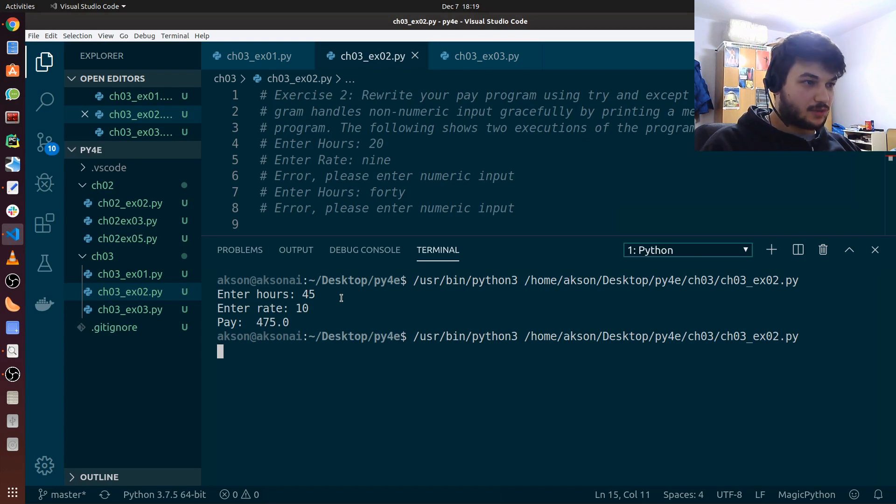
- Run ch03_ex02.py with inputs 'forty', 4 and 'ten' to trigger the numeric-input error
type("fortyfive")
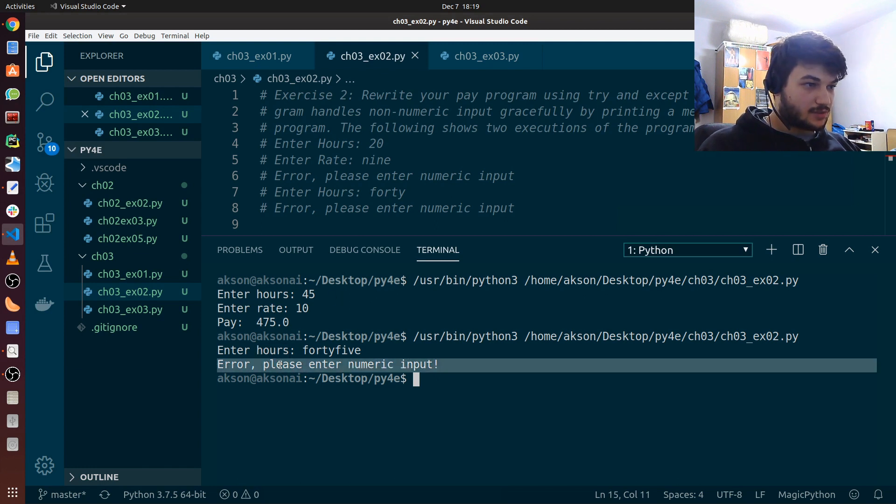
mouse_move(438, 380)
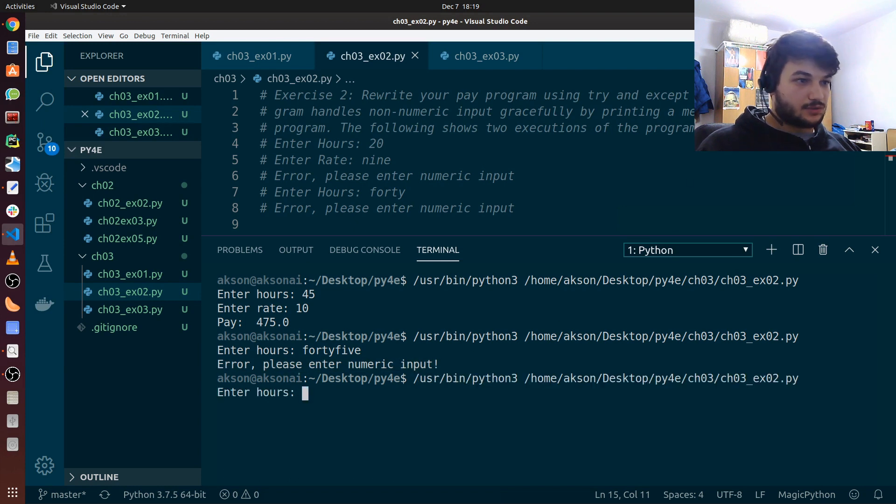
type("45")
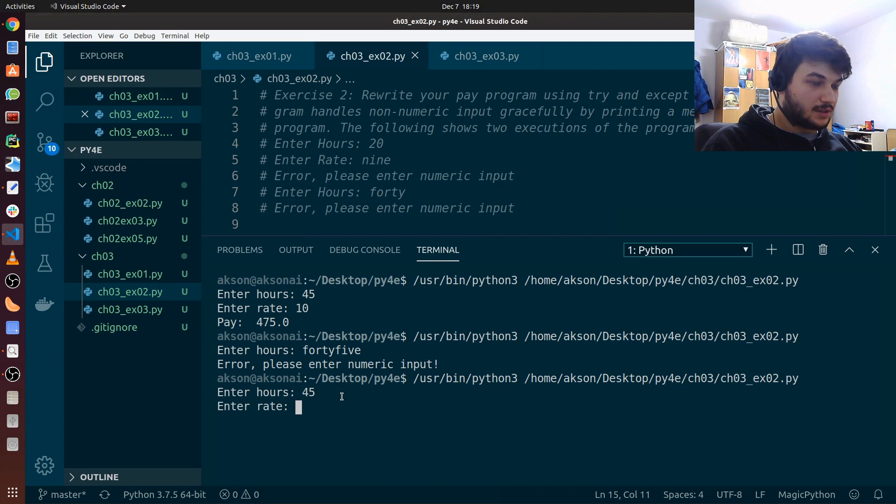
type("ten")
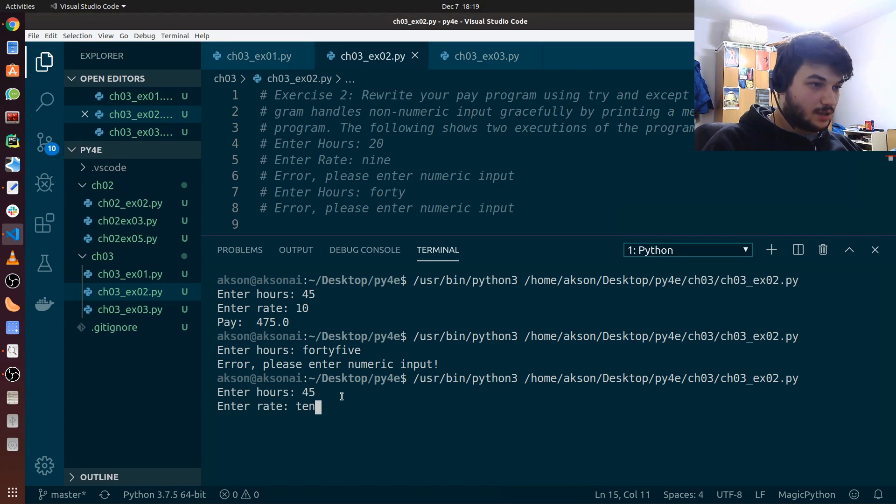
key("Return")
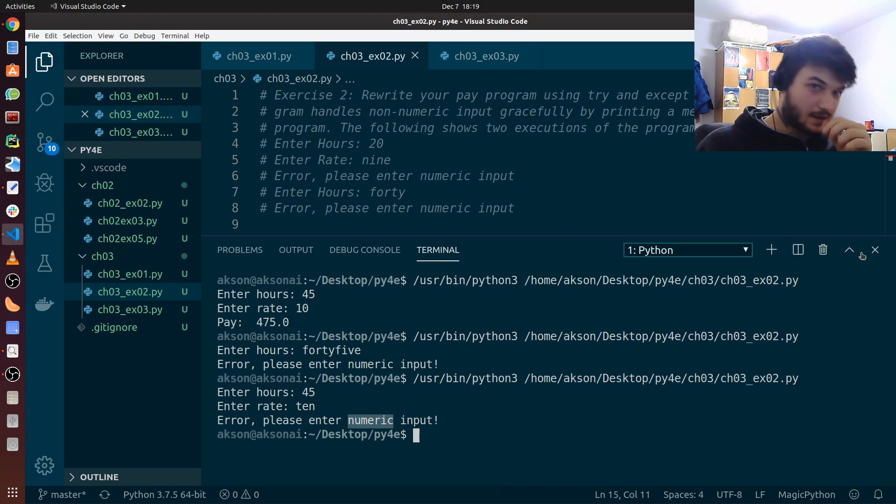
- Close the terminal panel and switch to ch03_ex03.py
left_click(851, 250)
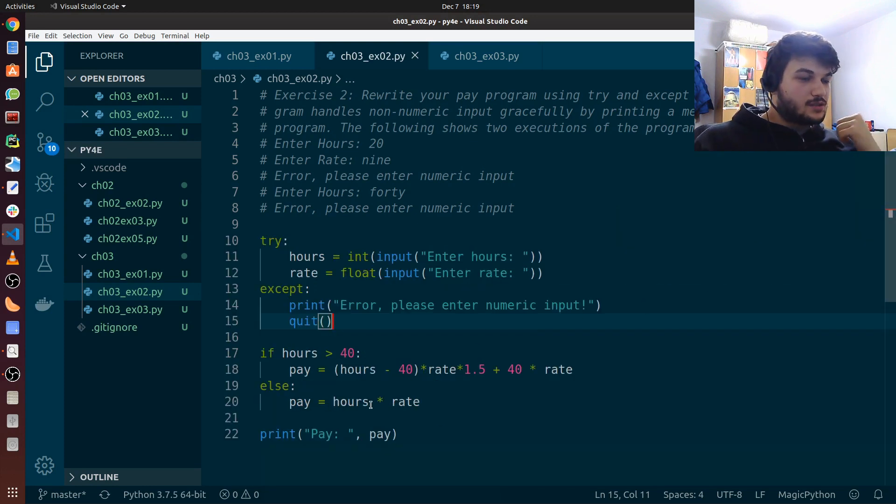
left_click(400, 434)
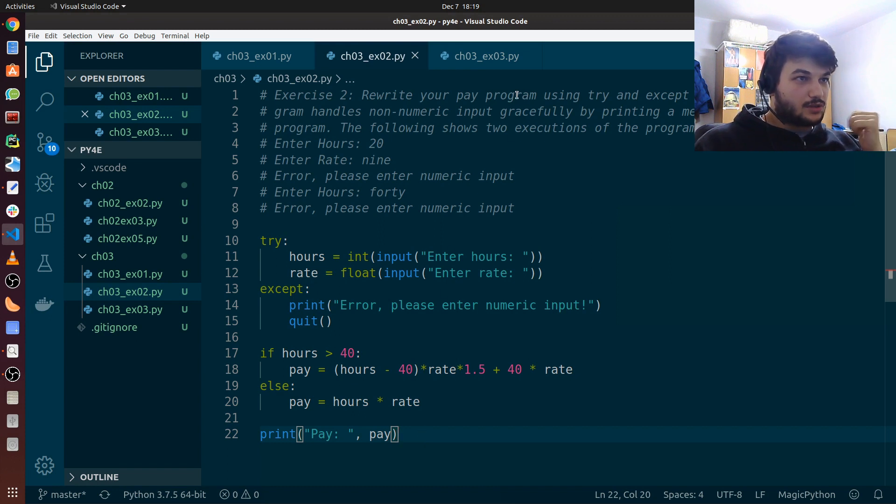
left_click(487, 56)
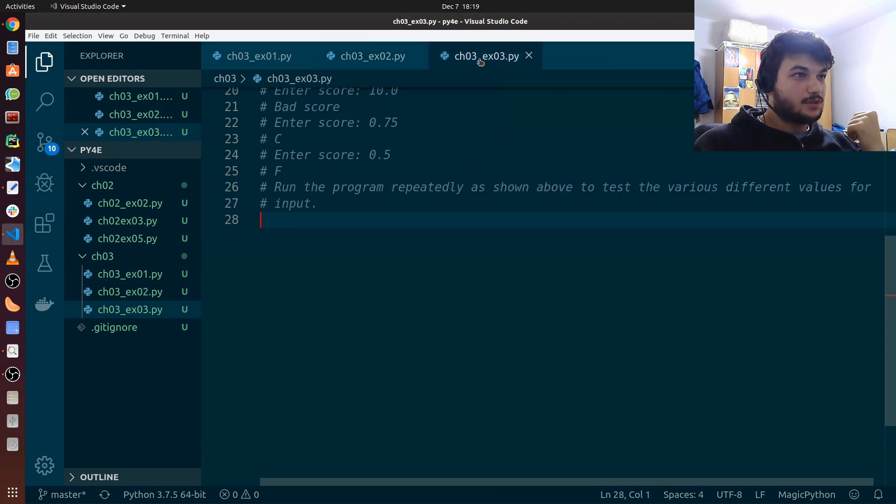
scroll("up", 3)
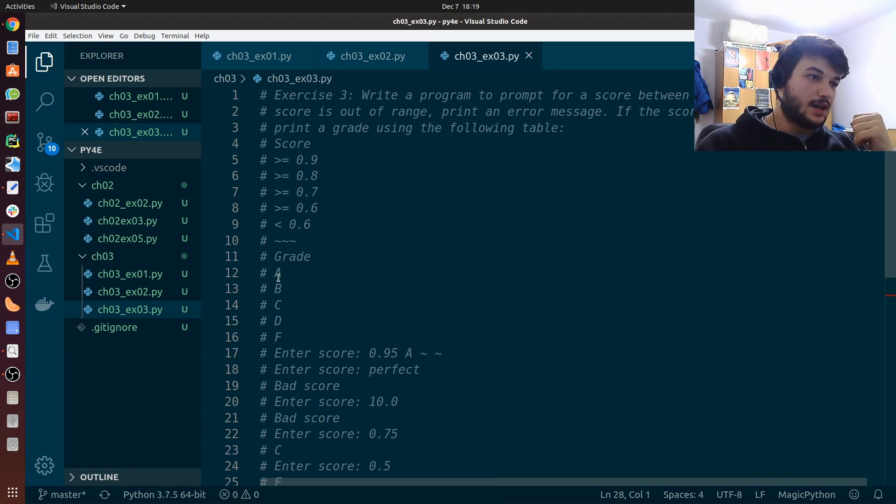
mouse_move(341, 172)
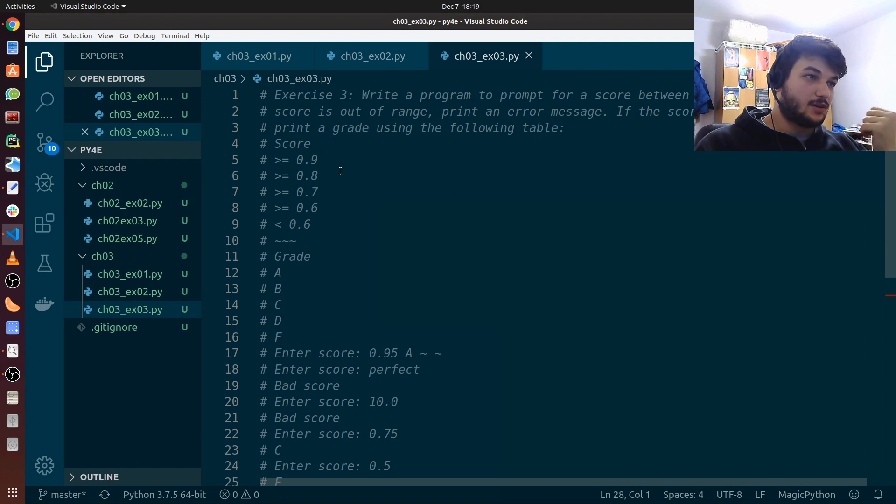
mouse_move(290, 256)
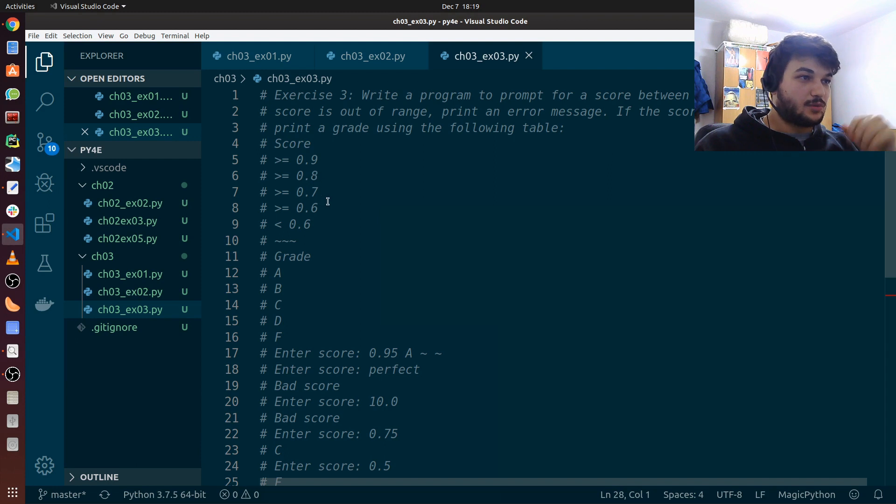
mouse_move(361, 360)
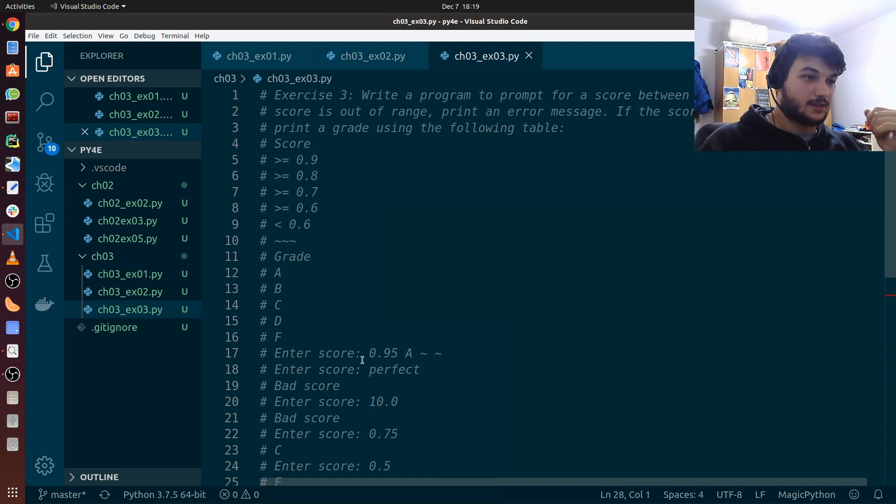
scroll("down", 3)
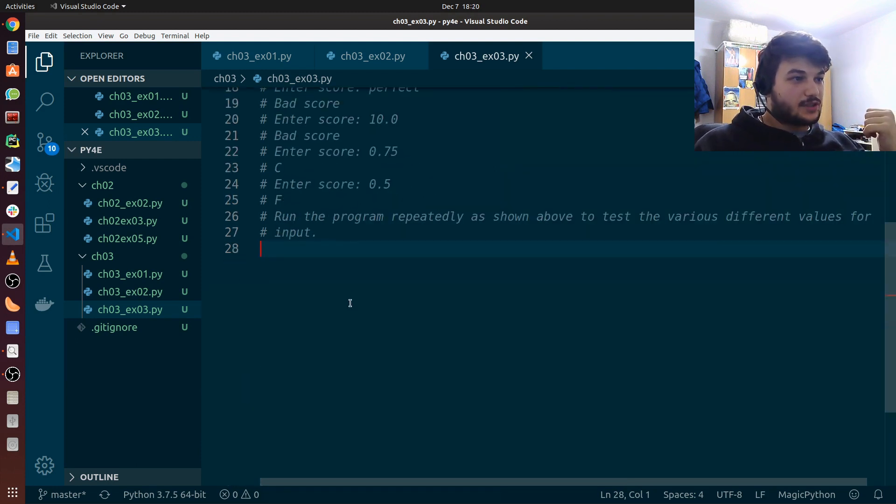
- Write grade = float(input("Enter score:")) below the comments, followed by blank lines
key("Return")
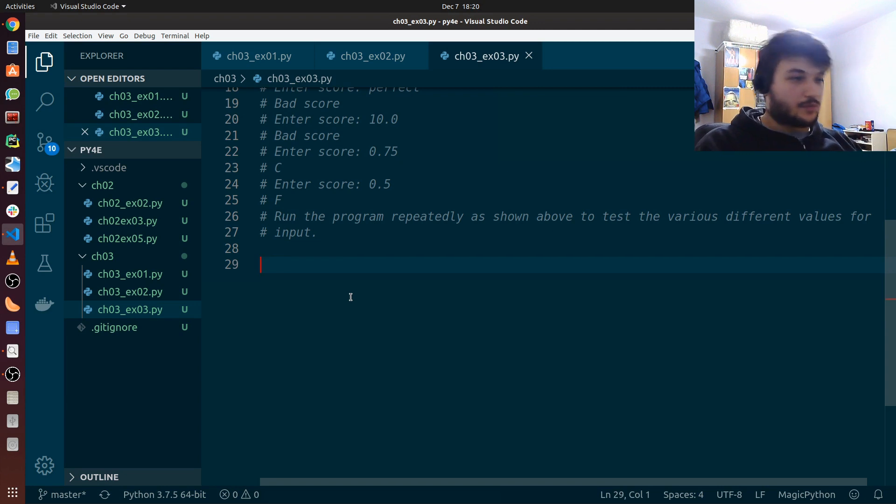
type("grade")
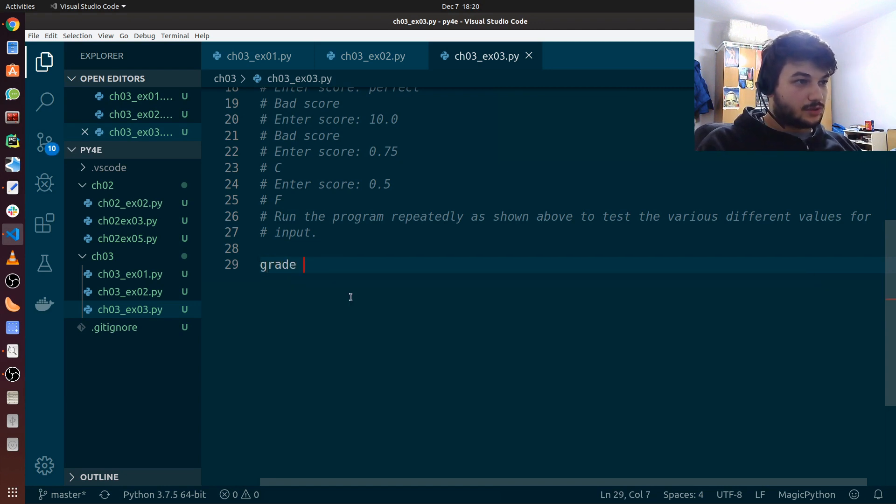
type("= input(\"")
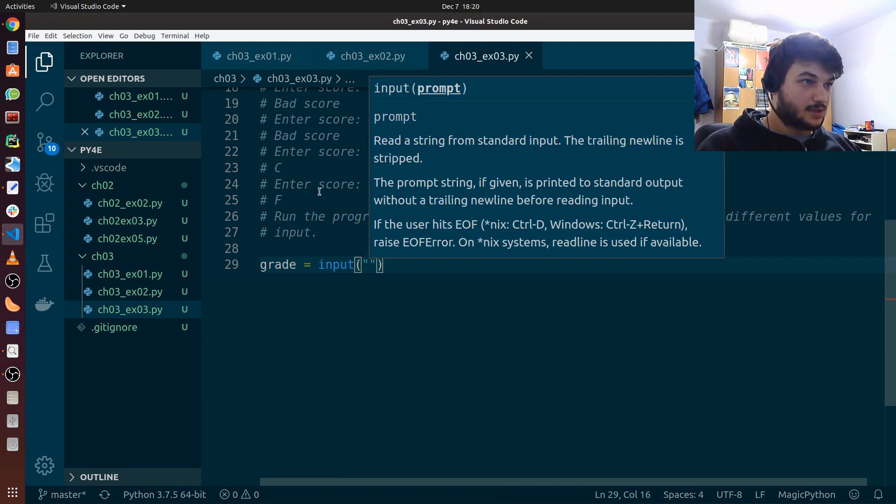
type("Enter")
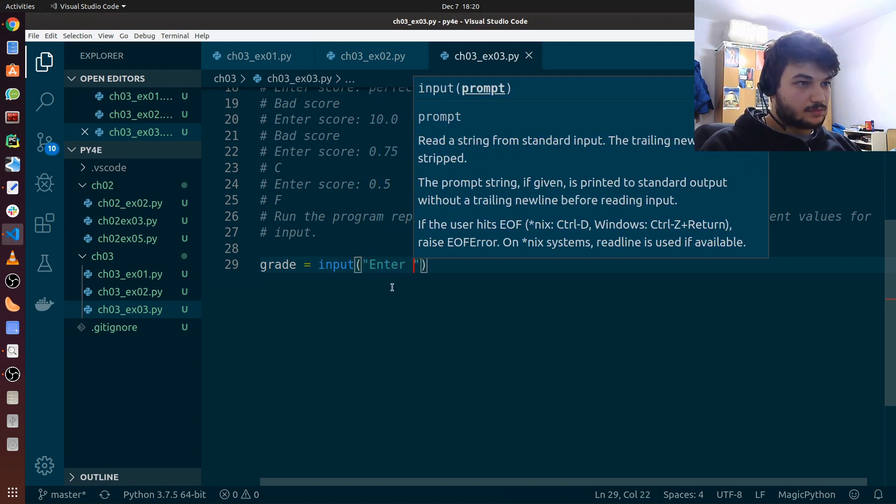
type("score:")
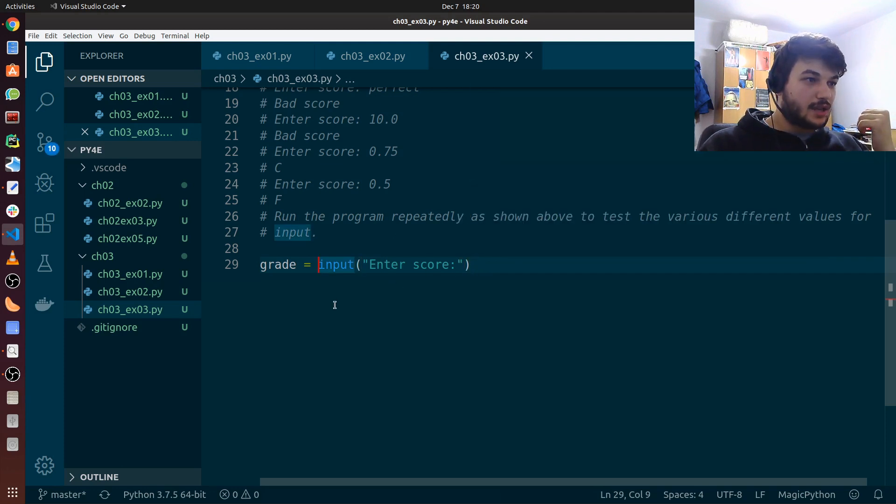
type("float")
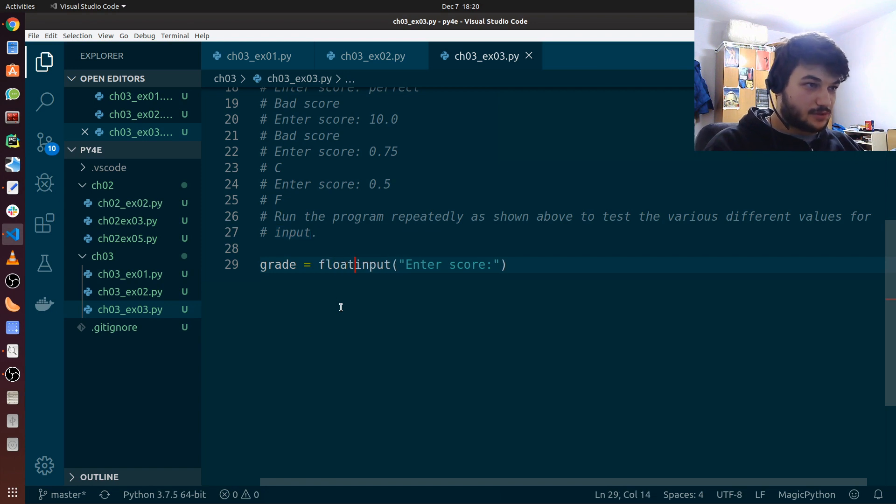
type("(")
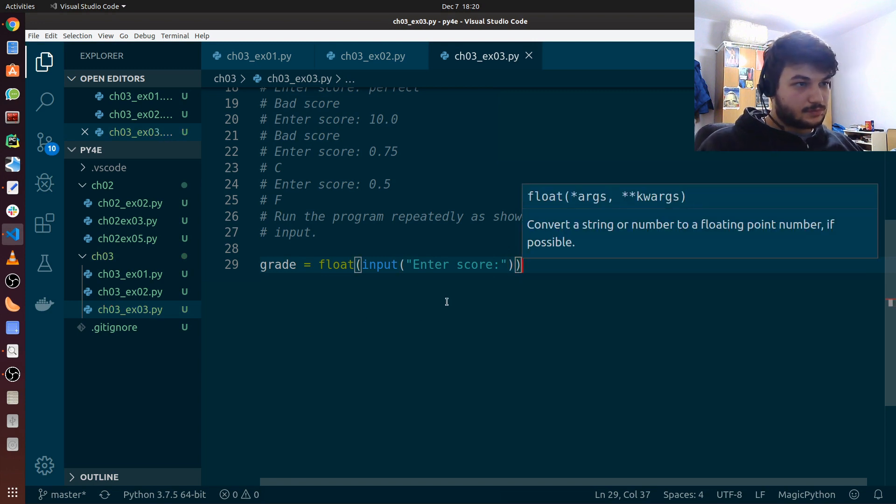
mouse_move(587, 271)
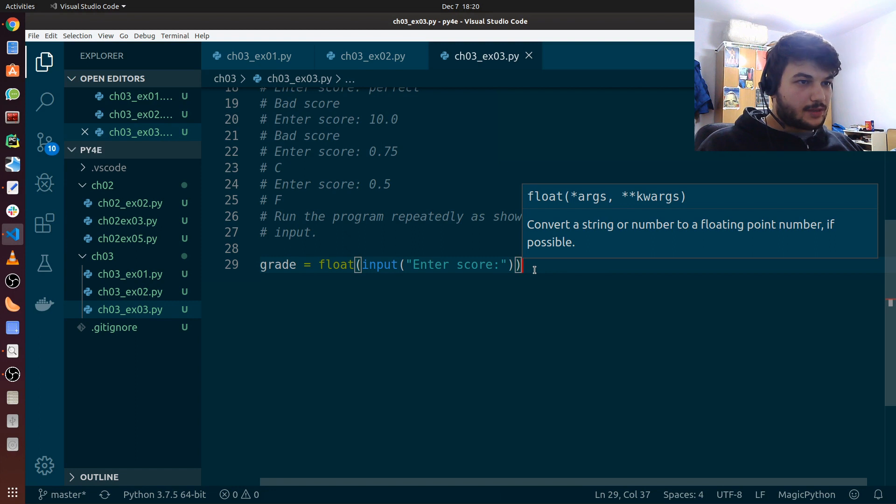
key("Enter")
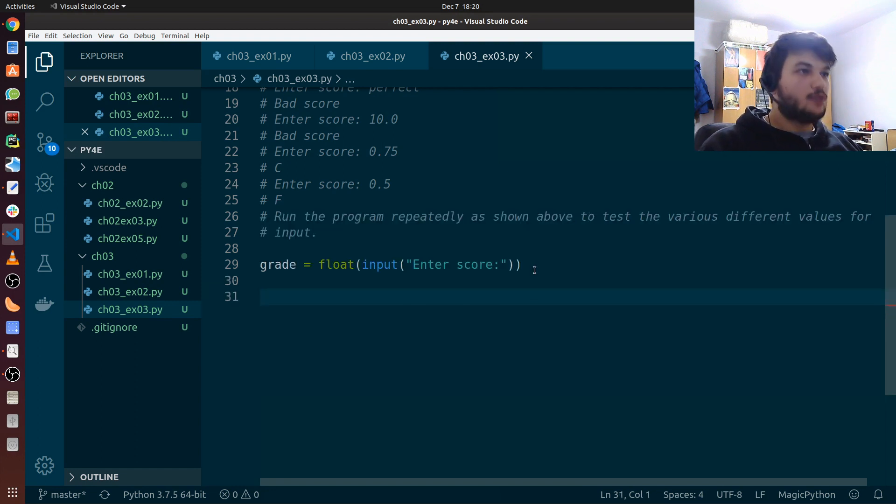
scroll("up", 3)
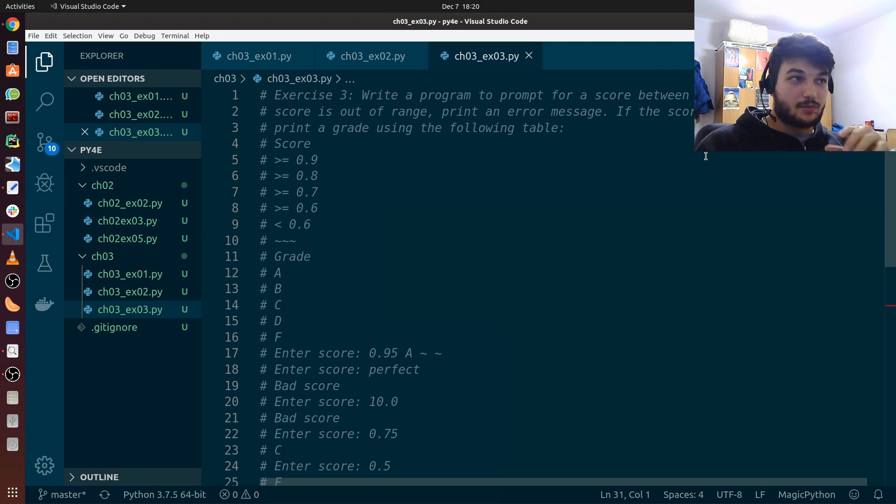
scroll("down", 3)
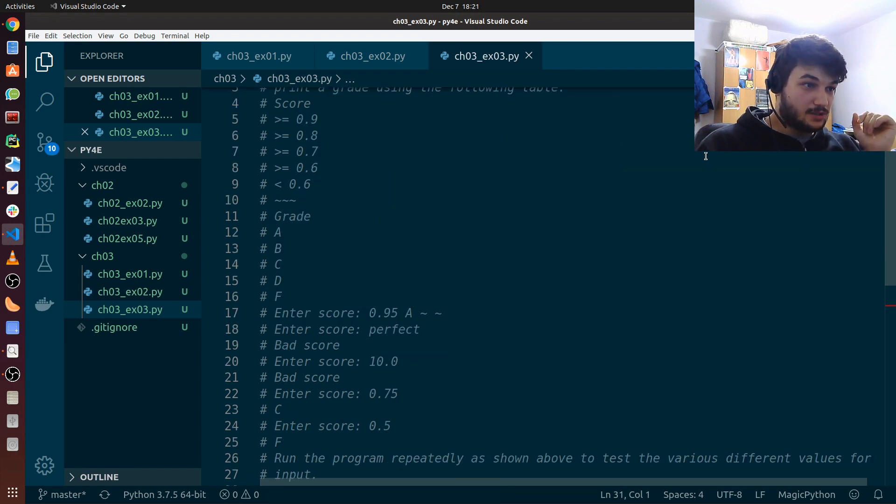
scroll("down", 3)
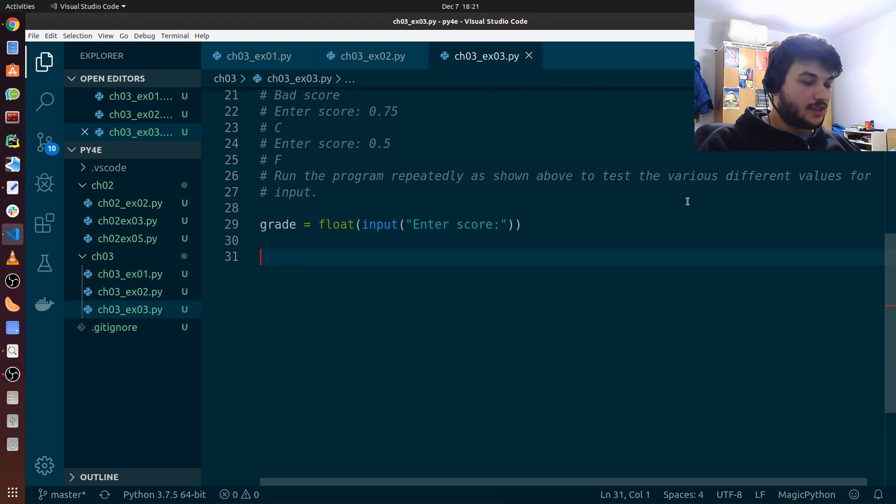
- Write if grade < 0 or grade > 1.0: and start its indented body line
type("if grade < 0 or grade")
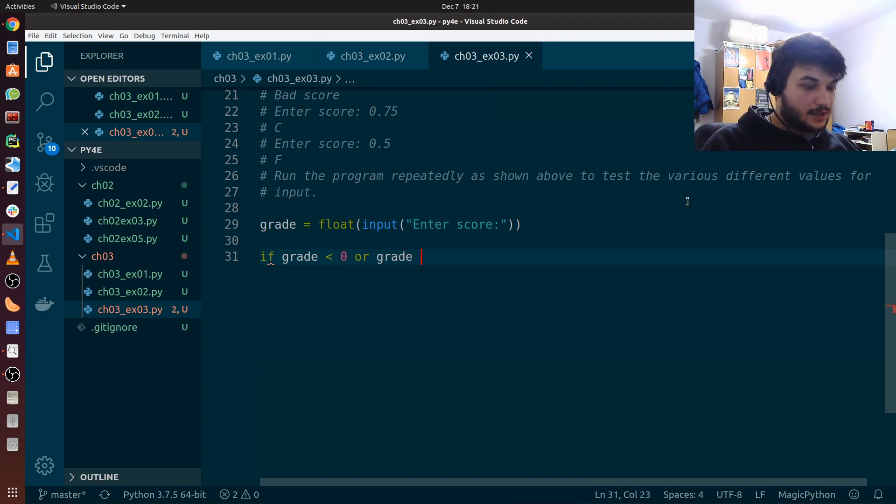
type("> 1")
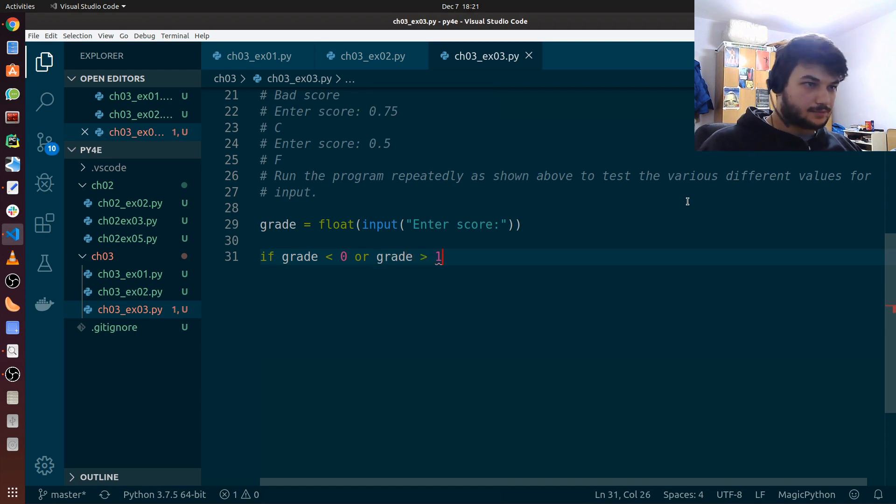
type(":")
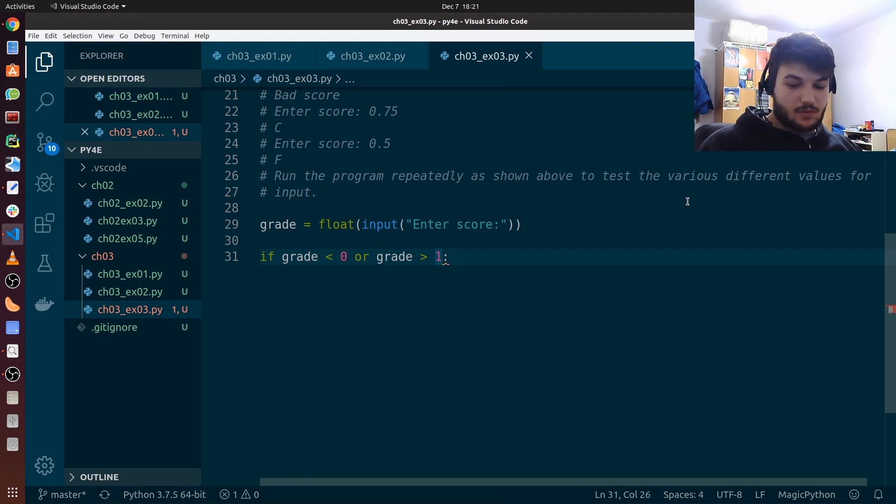
type(".0")
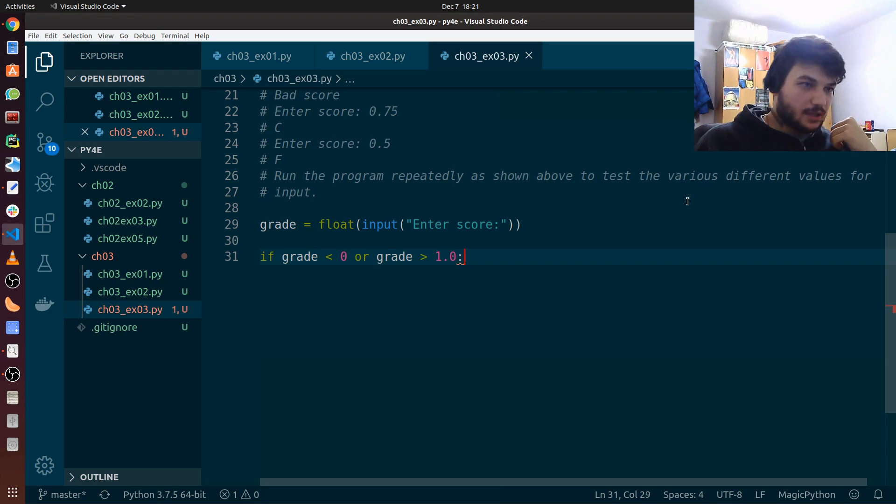
left_click(378, 257)
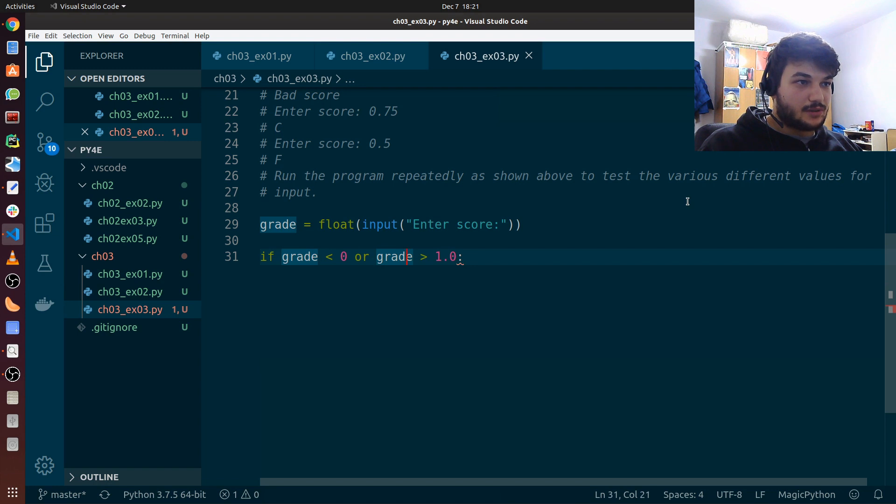
key("Return")
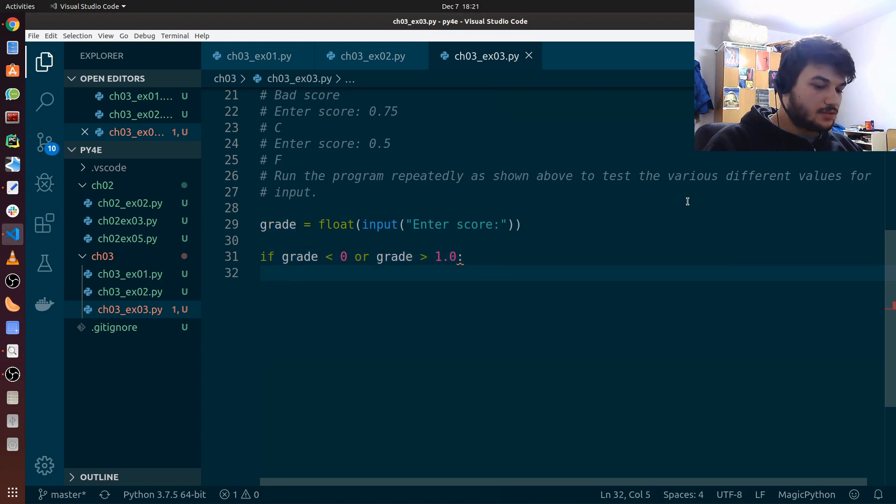
- Print "Score is out of range!" in the range check, then open an unindented line below
type("print(\"Scor")
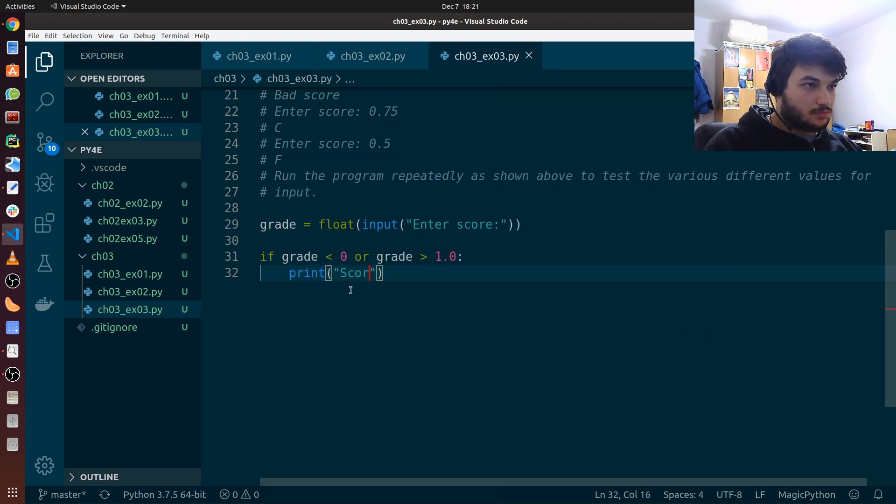
type("e is out of range!")
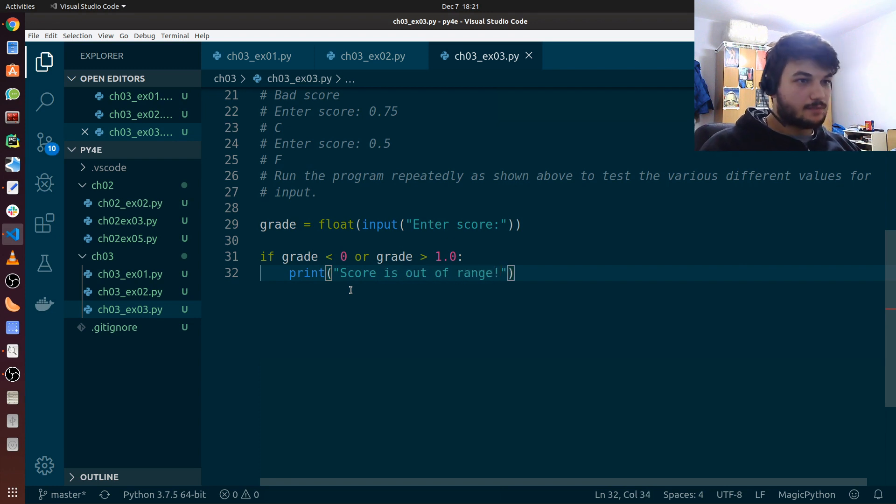
key("Return")
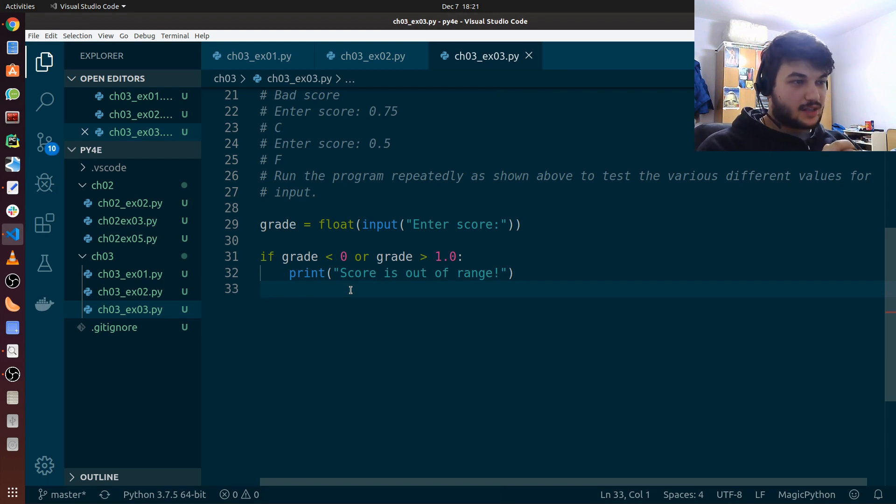
mouse_move(517, 285)
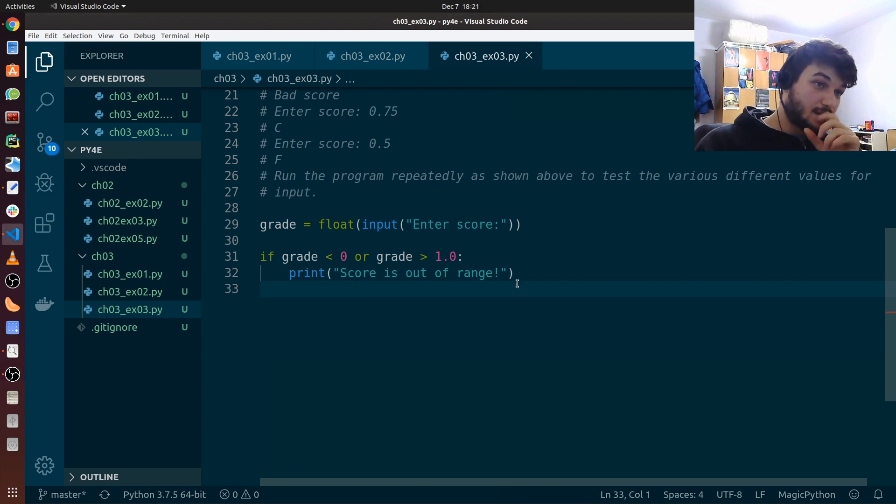
left_click(262, 289)
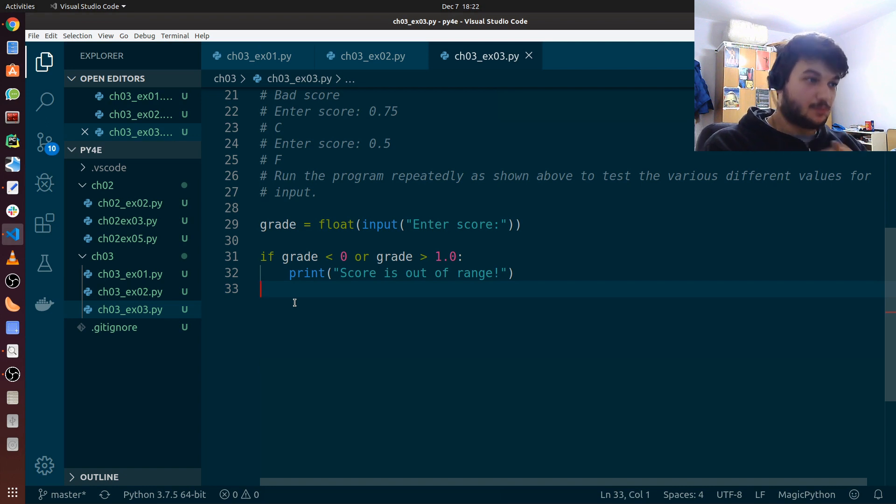
- Add an 'elif grade >= 0.9:' branch that prints "A" after the out-of-range check
type("e")
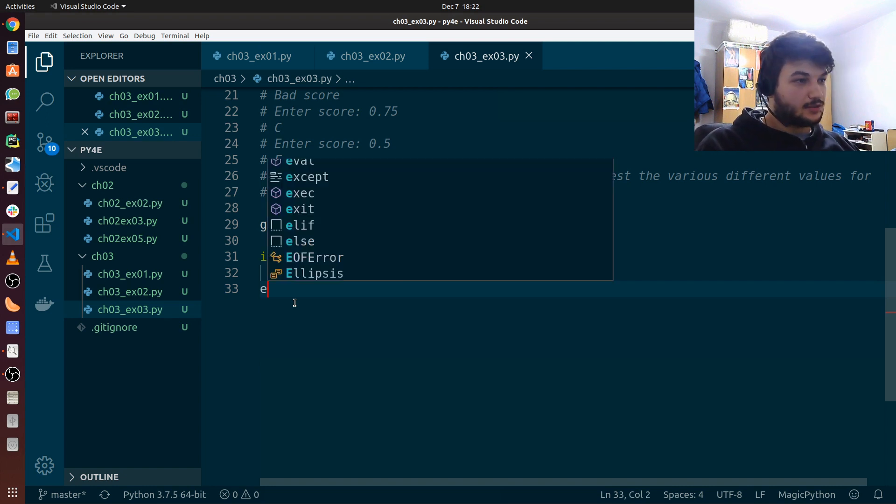
type("lif grade")
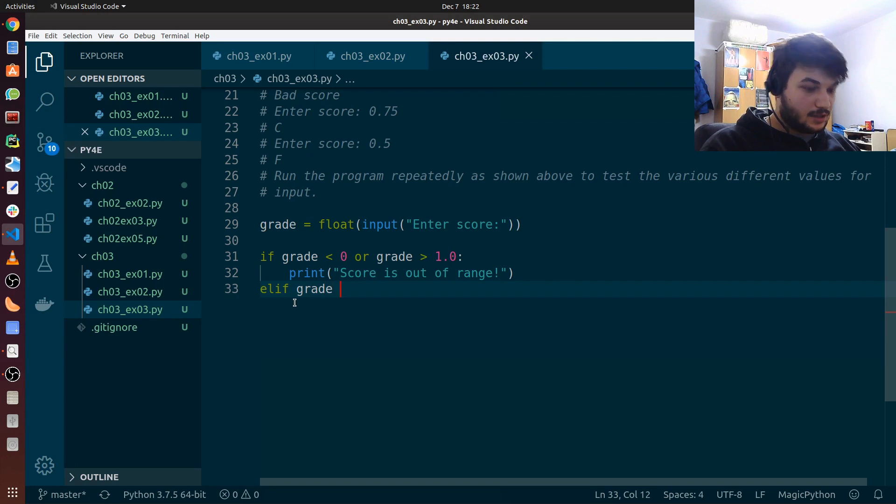
type(">= 0.9:")
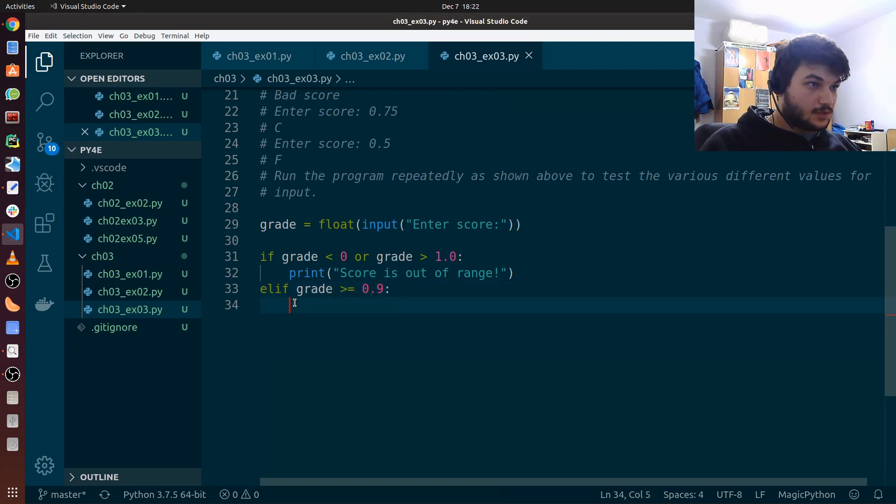
type("print(")
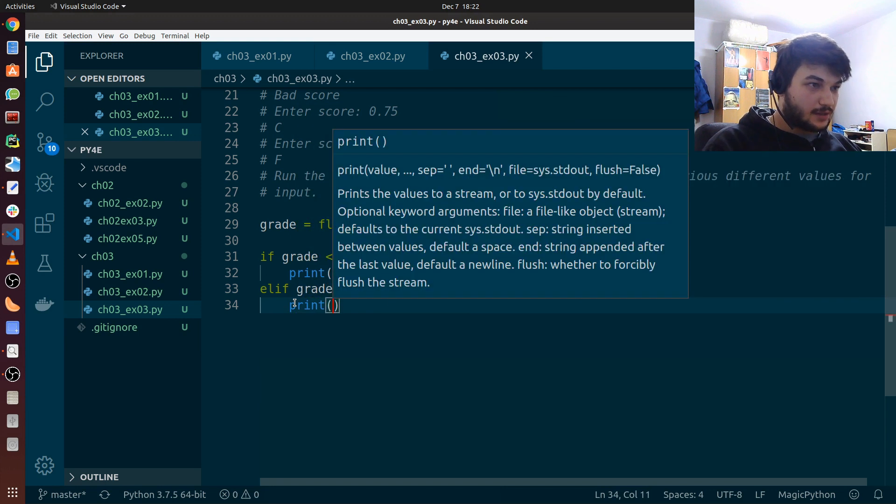
type("\"A")
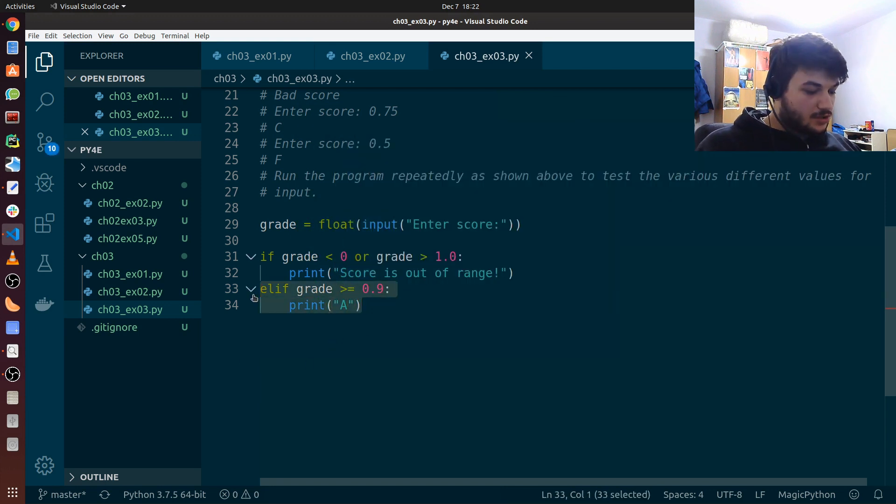
- Paste the A branch three times as B, C, D branches for 0.8, 0.7, 0.6
left_click(393, 306)
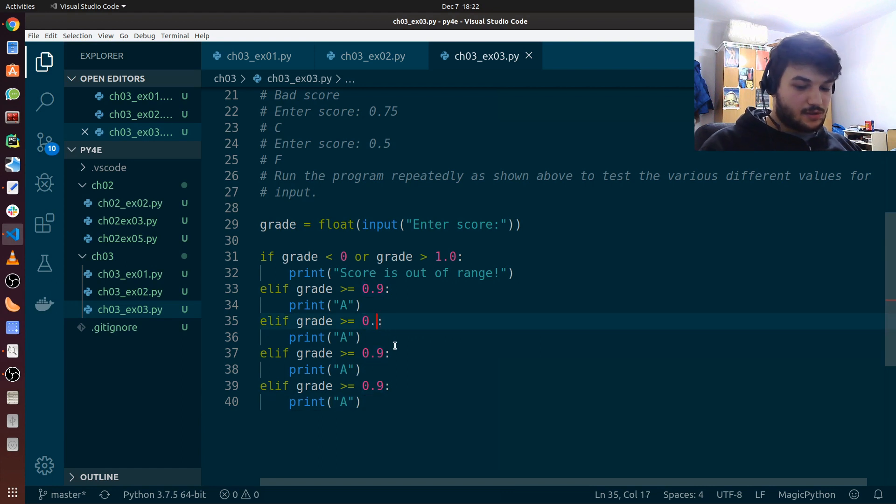
type("8")
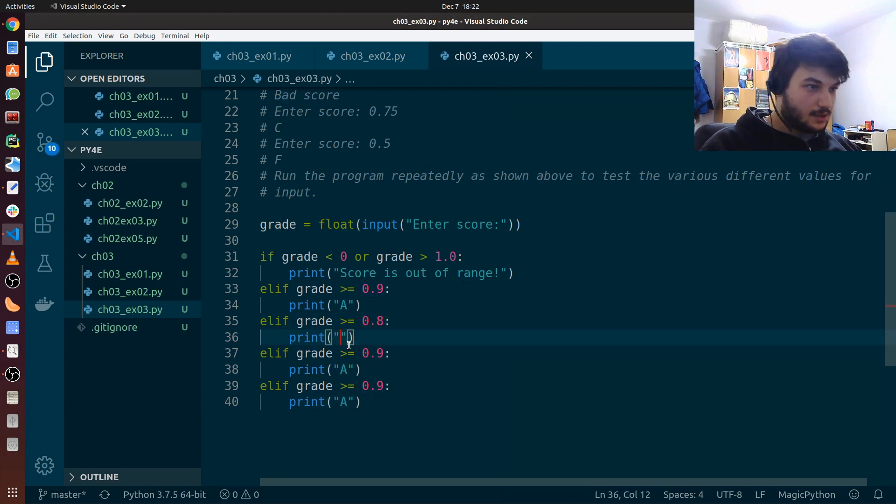
type("B")
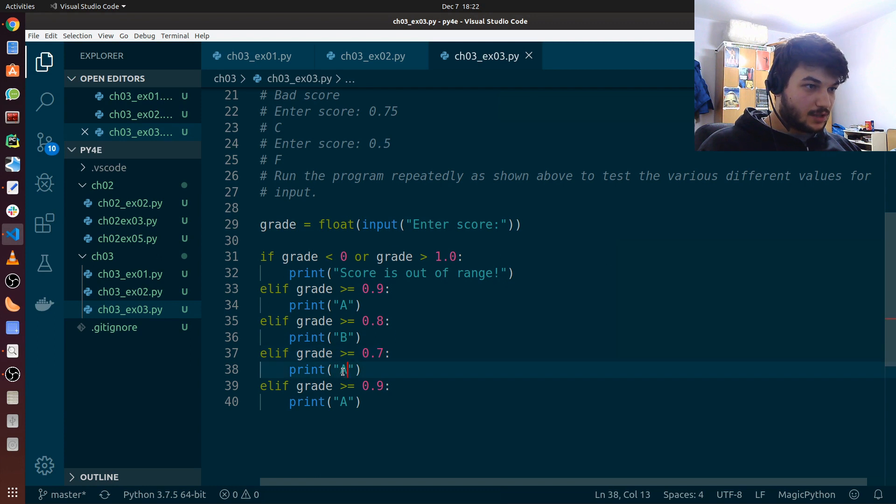
type("C")
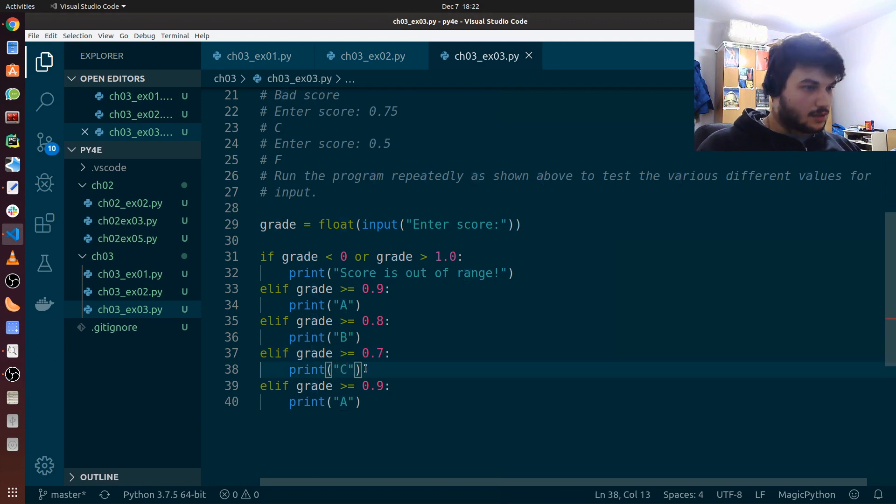
type("0.6")
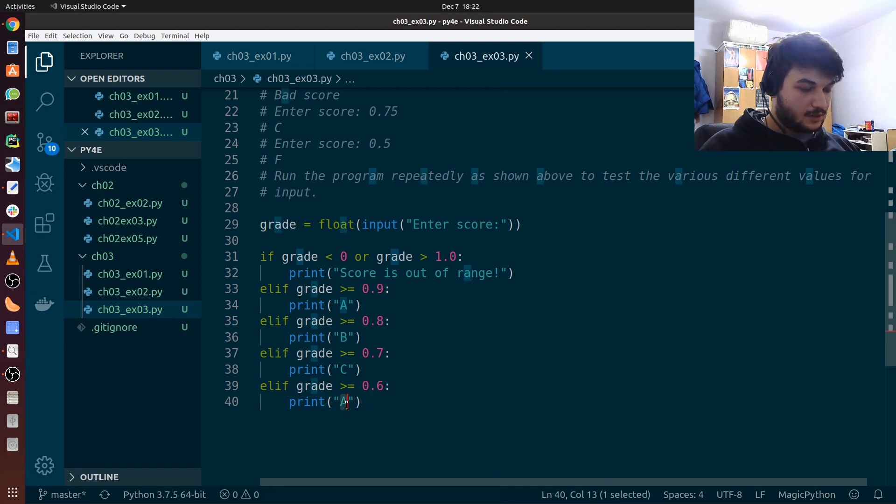
type("D")
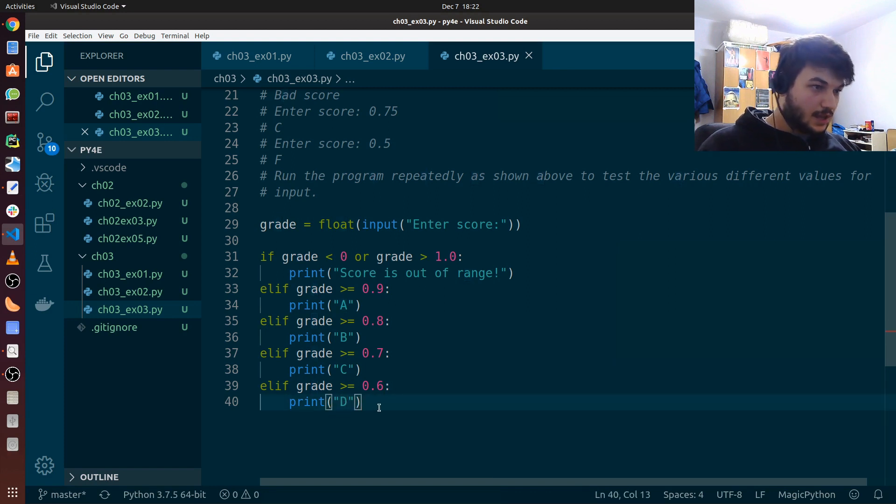
key("Return")
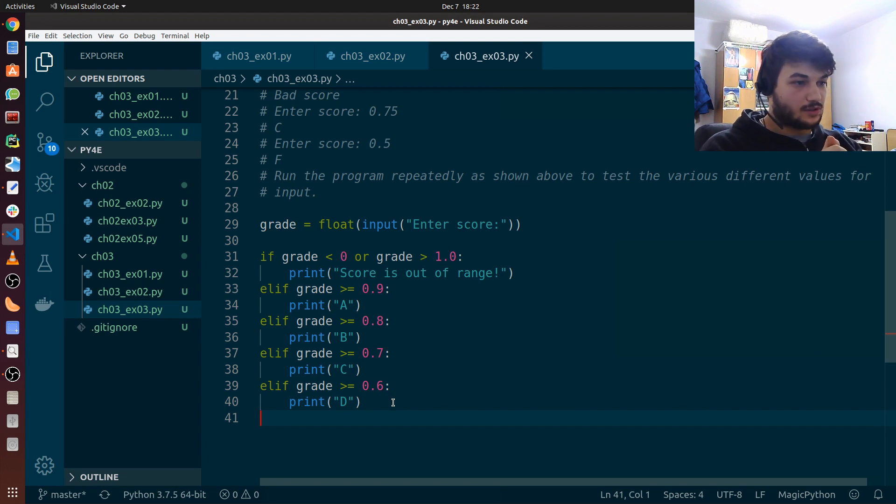
- Add an else branch printing "F" and run the script in the terminal
type("else:")
type("print")
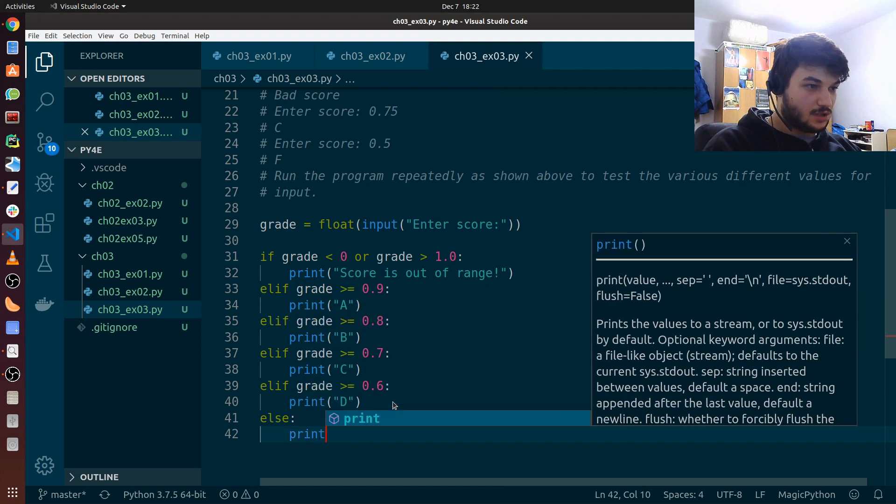
type("(\"F\")")
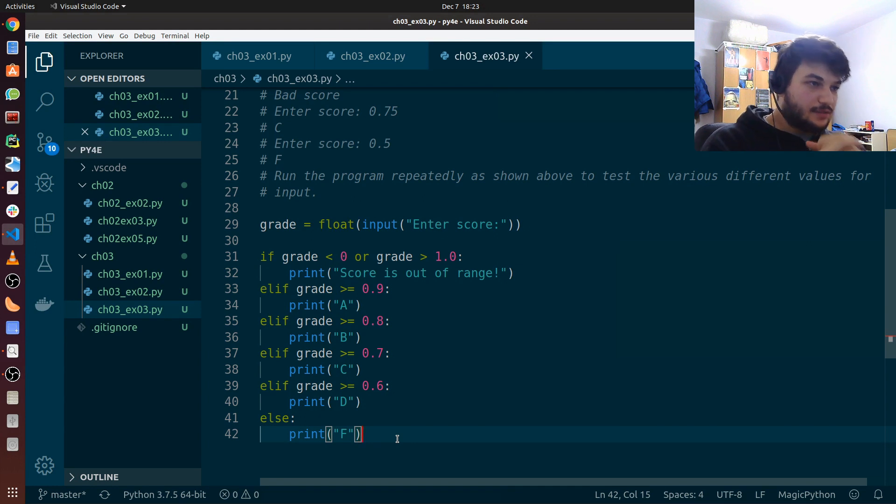
mouse_move(327, 240)
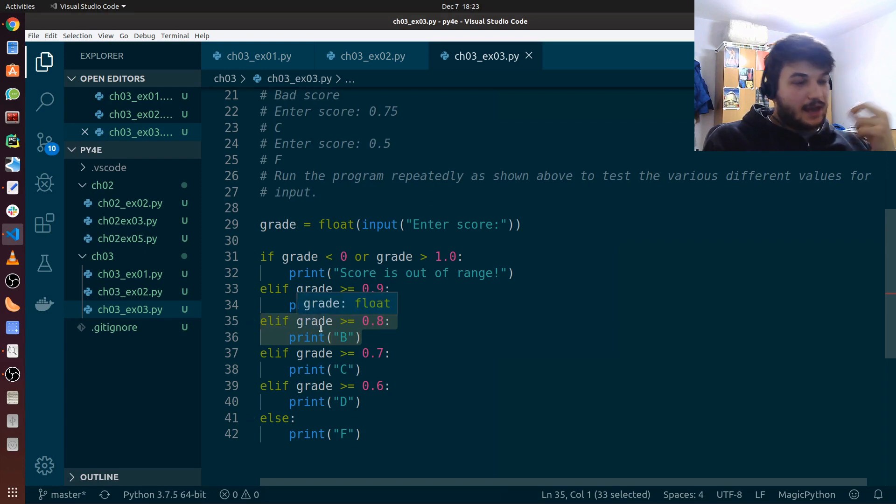
mouse_move(308, 337)
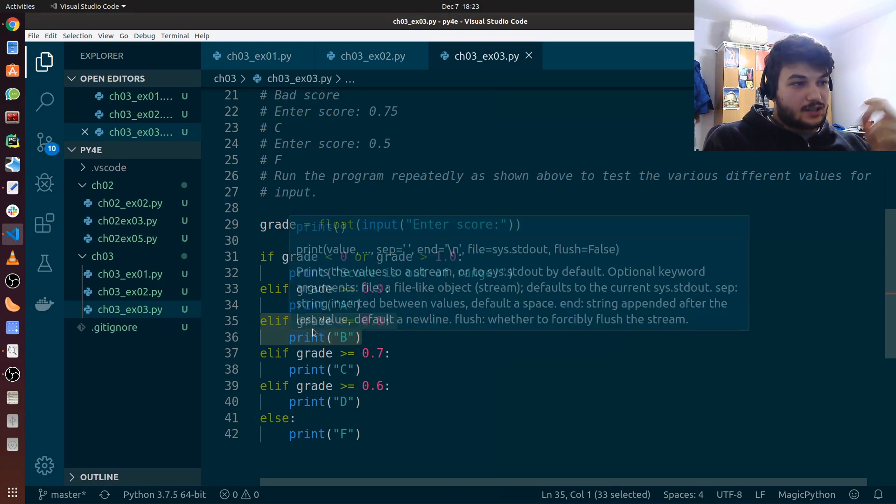
mouse_move(360, 413)
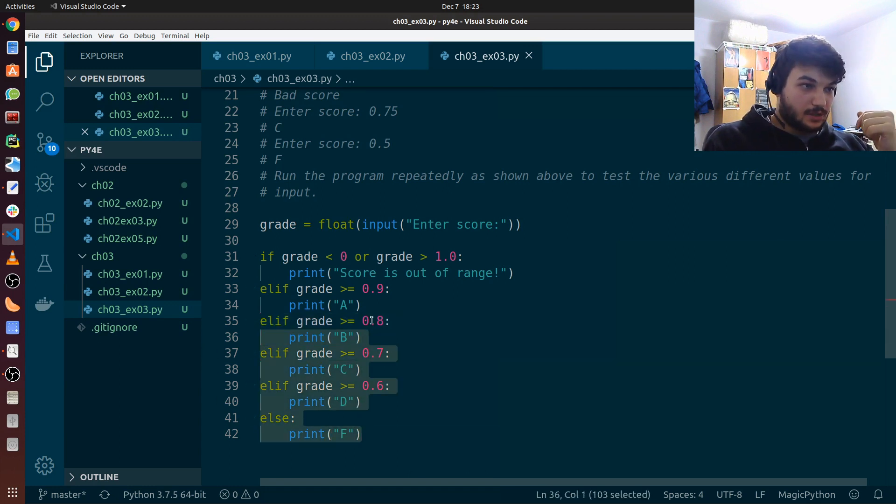
left_click(382, 320)
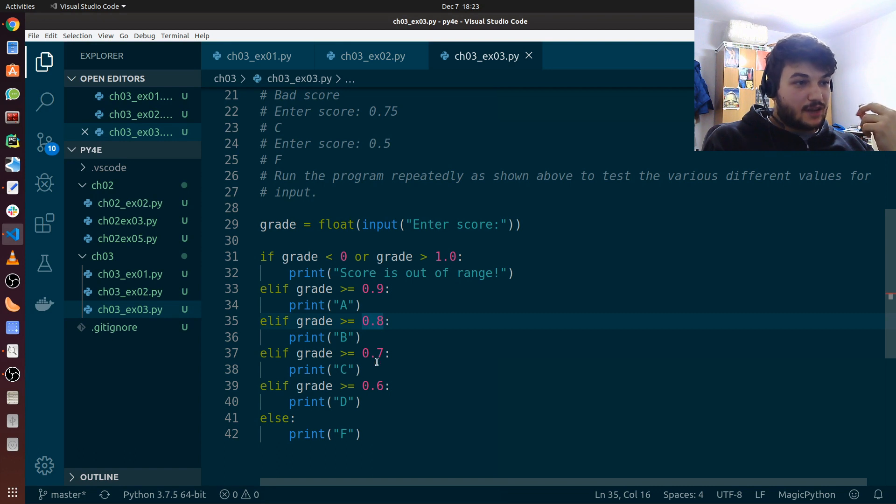
left_click(382, 354)
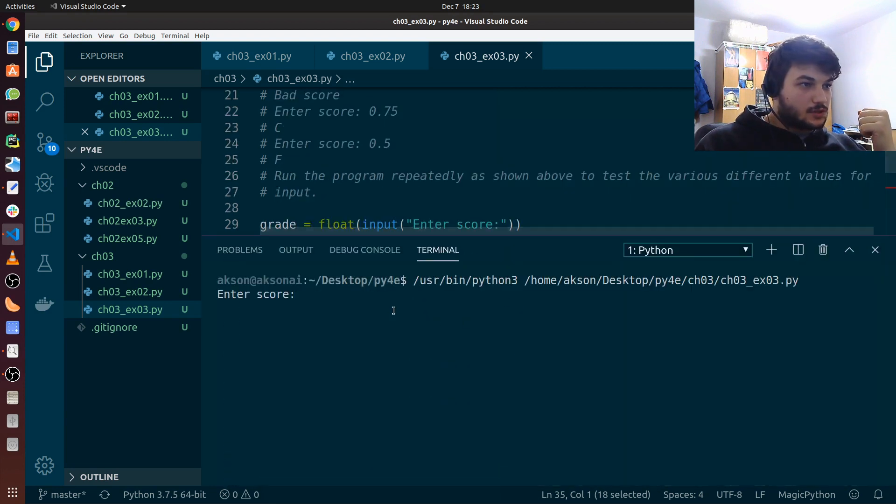
- Add a space to the score prompt and test scores 0.5, 1.1 and -3
type("0.95")
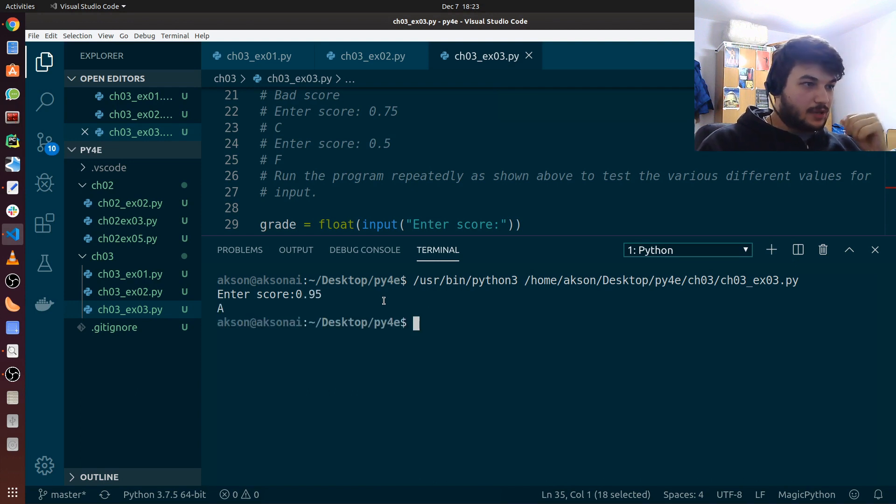
scroll("down", 3)
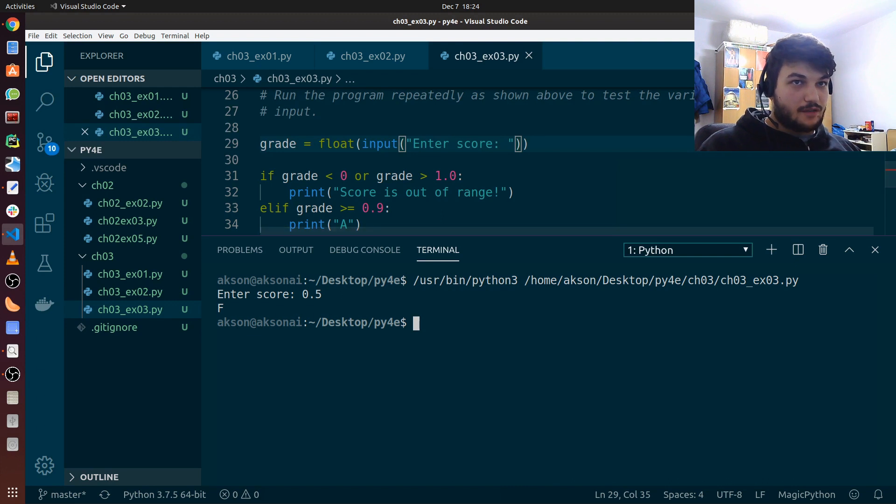
type("1.1")
type("-3")
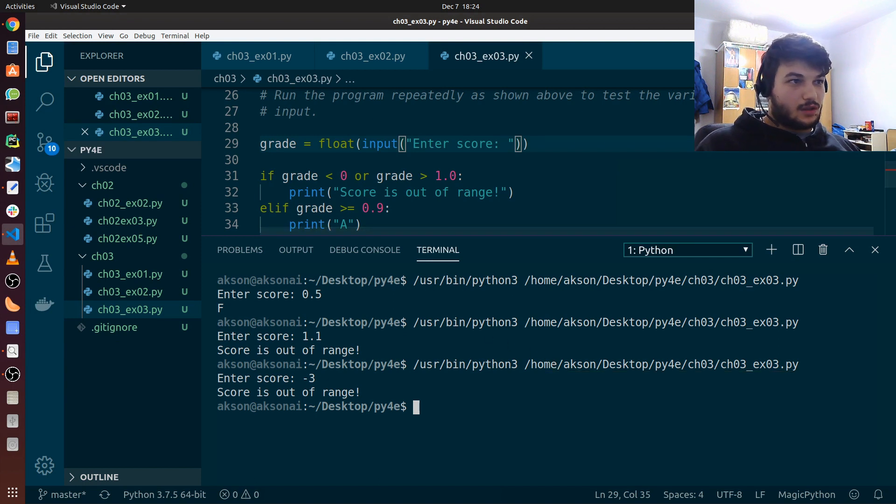
scroll("up", 3)
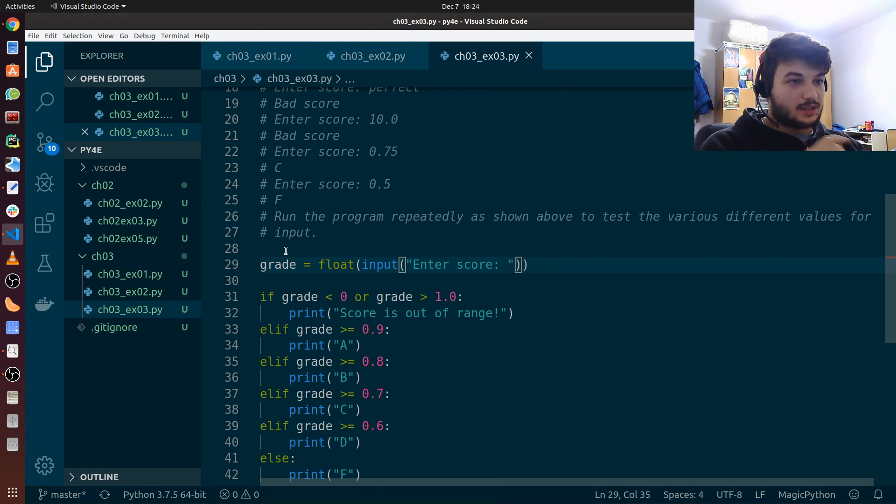
- Add 'try:' above the score input line and an 'except:' clause after it
left_click(280, 248)
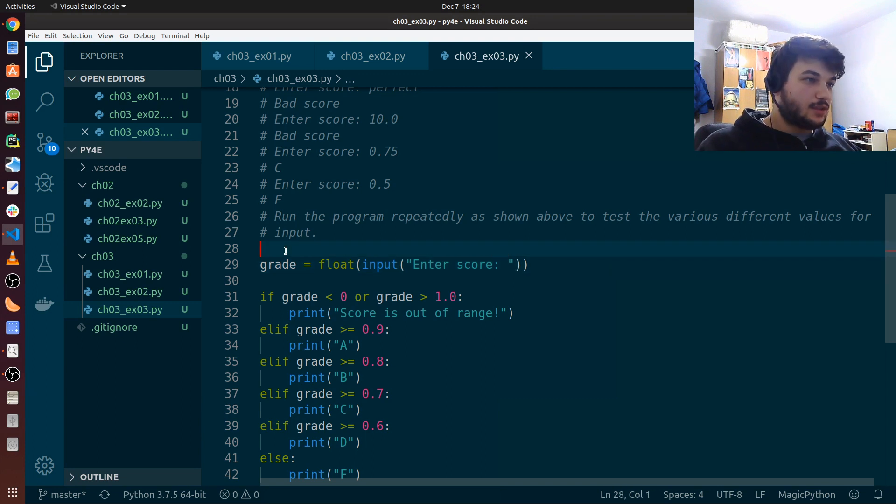
mouse_move(336, 265)
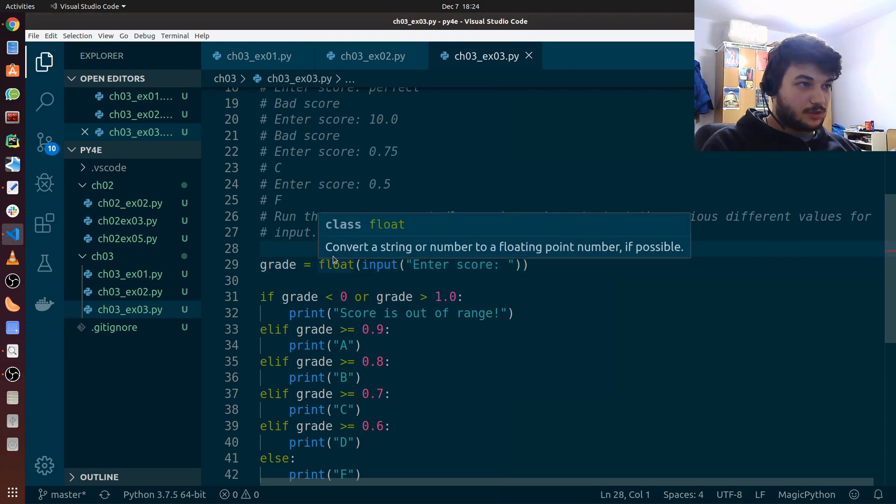
type("try:")
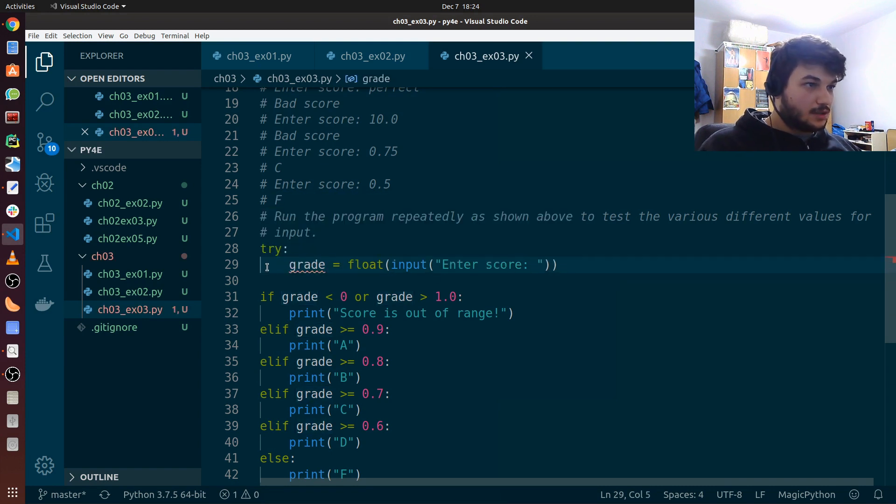
left_click(572, 265)
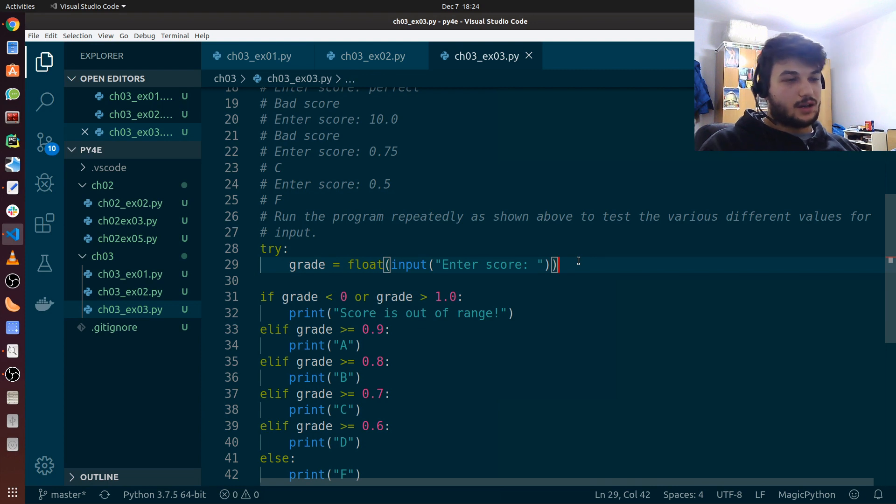
type("ex")
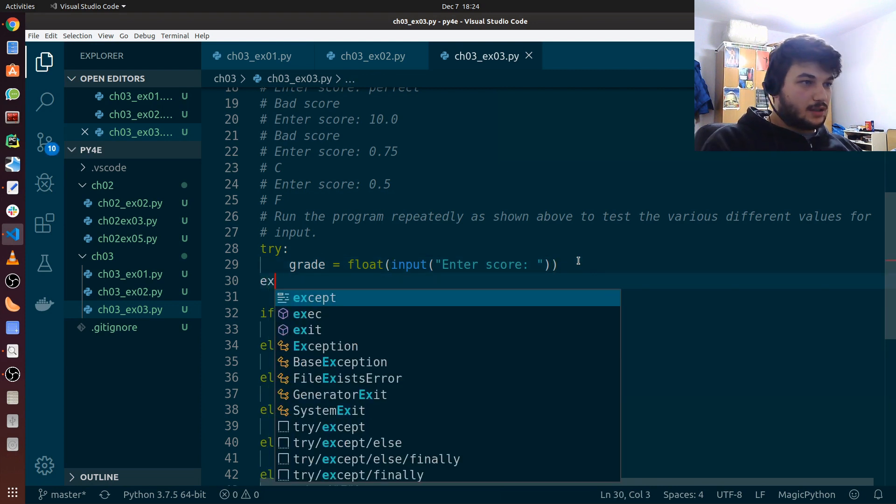
type("cept:")
left_click(571, 297)
type("print(\"")
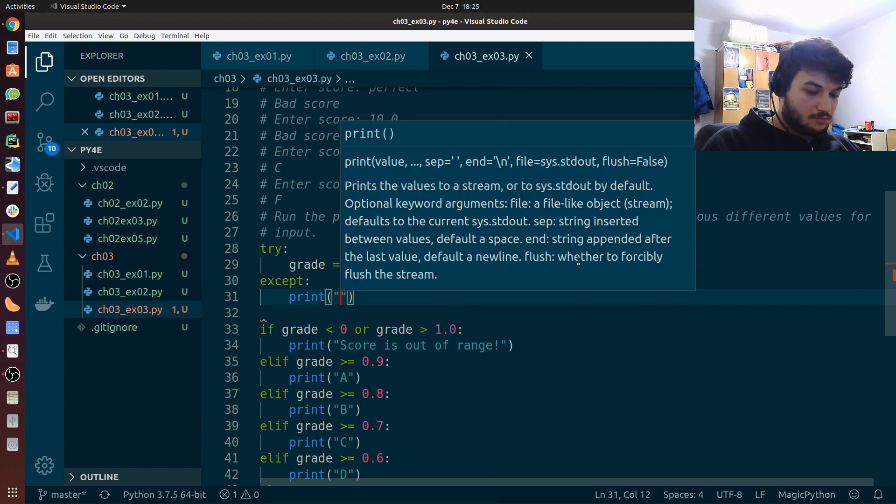
- Make the except branch print "Bad score" and call quit()
type("Bad inp")
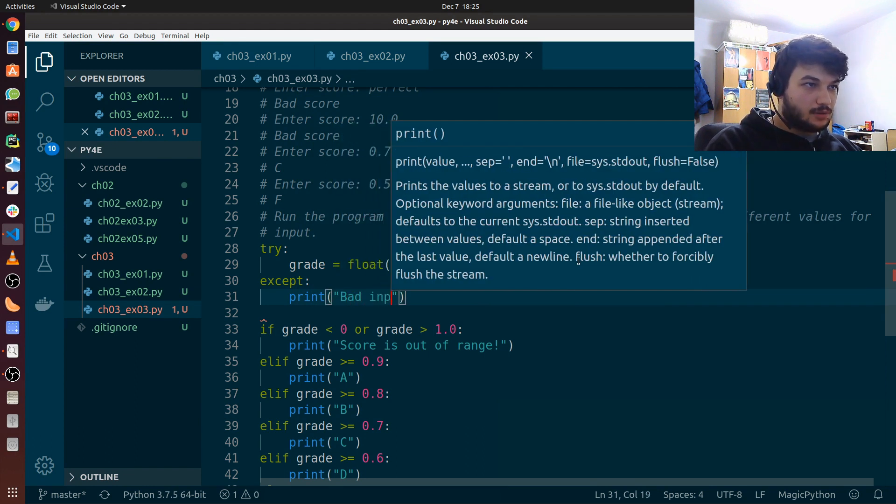
type("sc")
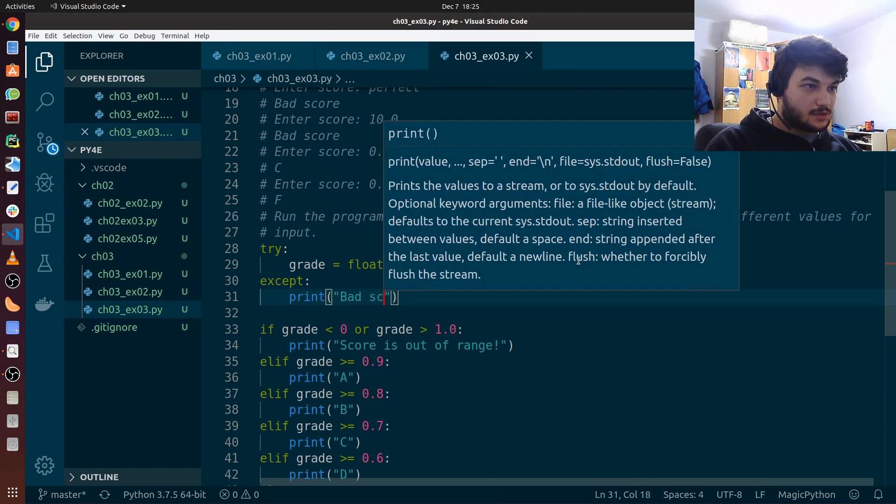
type("ore")
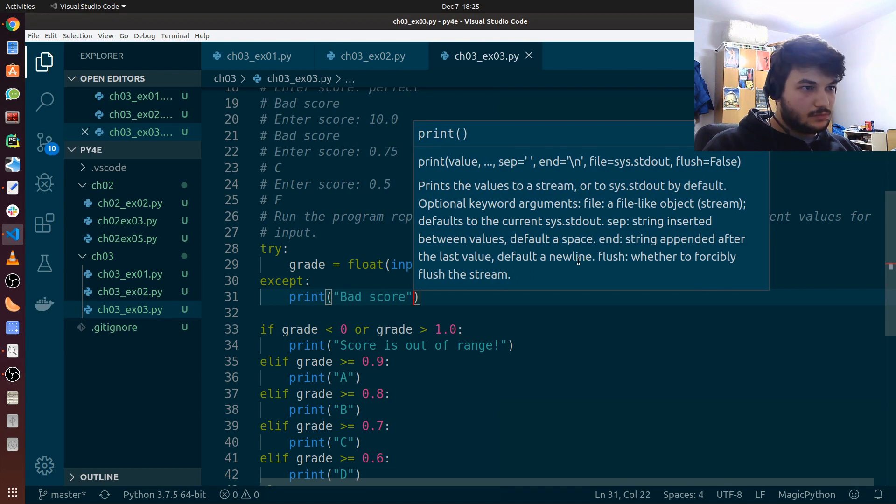
type("quit(")
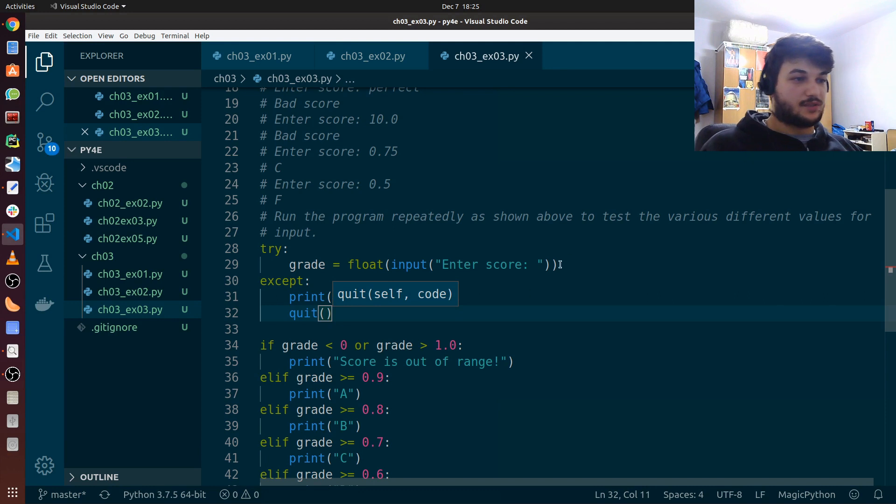
scroll("down", 3)
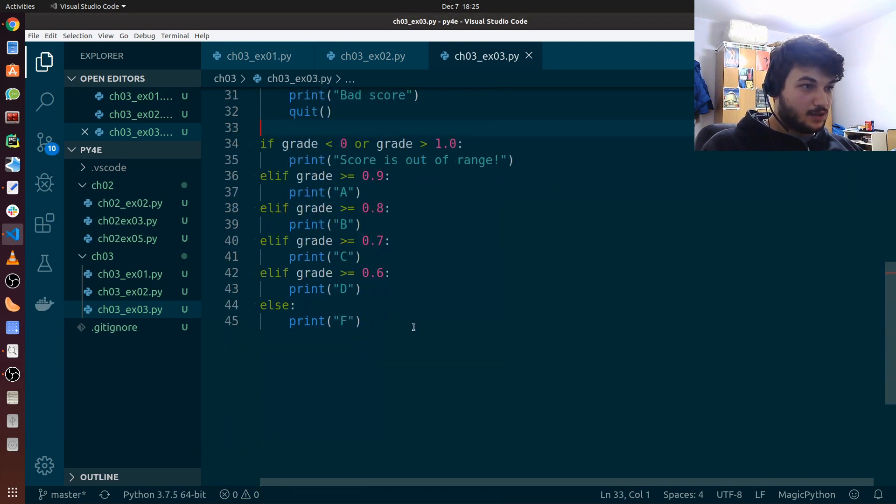
scroll("up", 3)
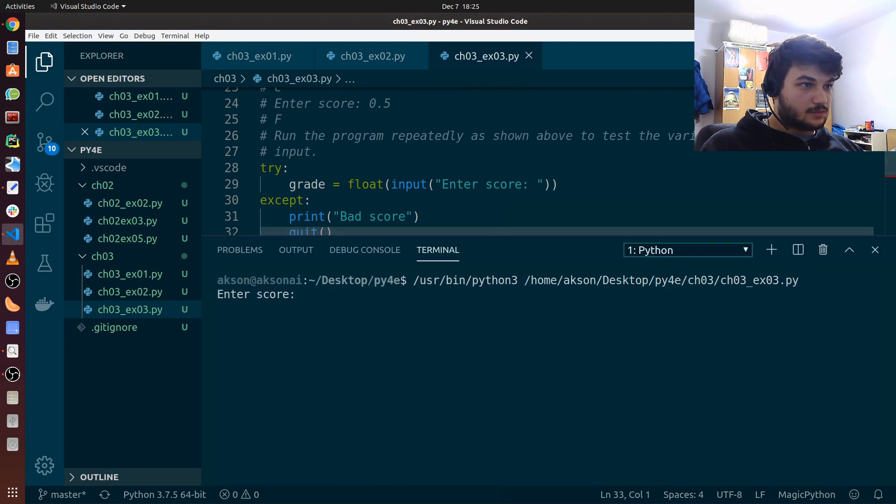
- Enter 'nine' at the score prompt, which prints Bad score
left_click(337, 295)
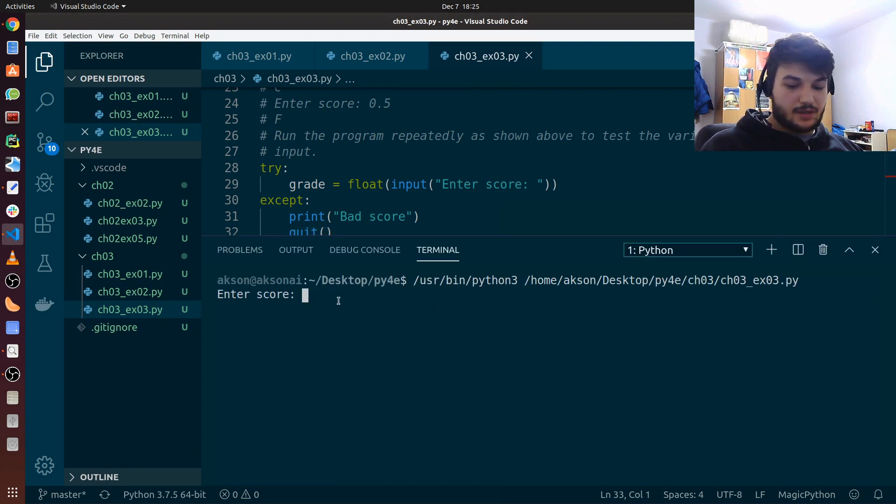
type("nin")
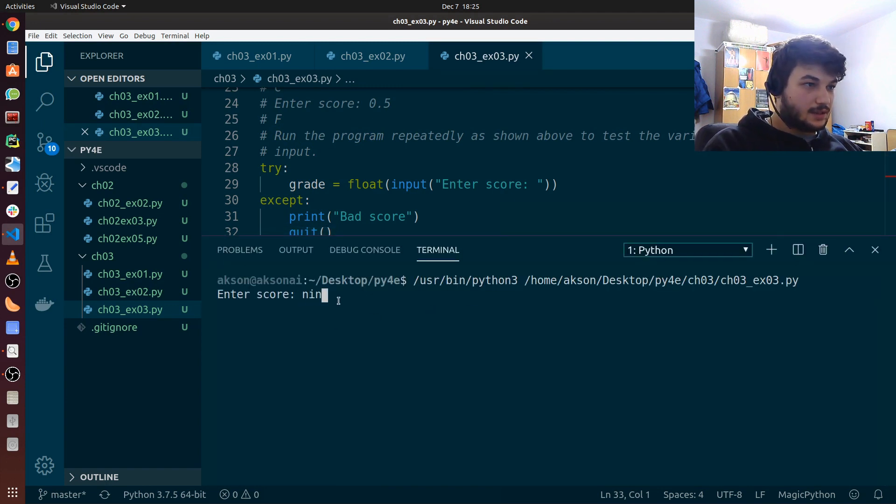
key("Return")
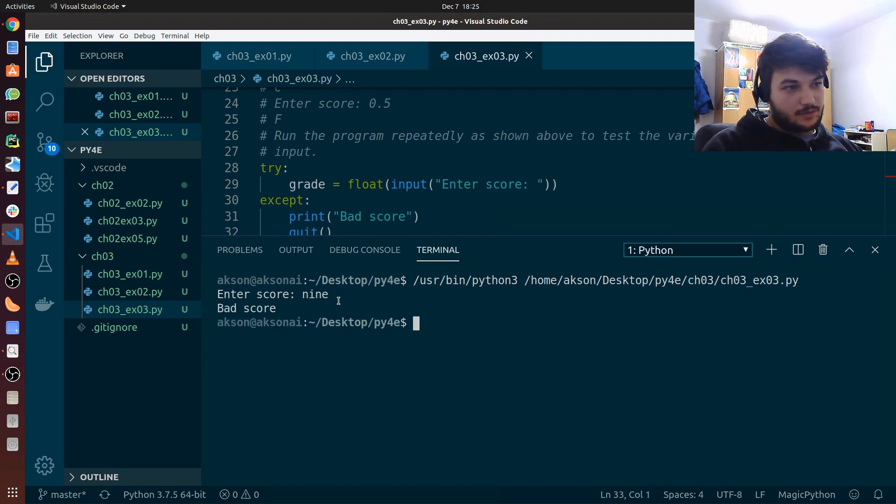
- Rerun the script with 0.93 to get A, then hide the terminal
key("Return")
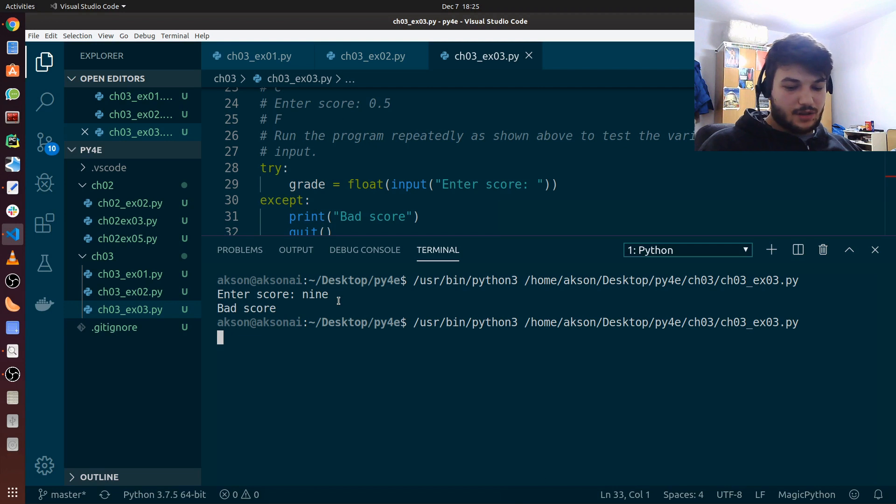
type("0.93")
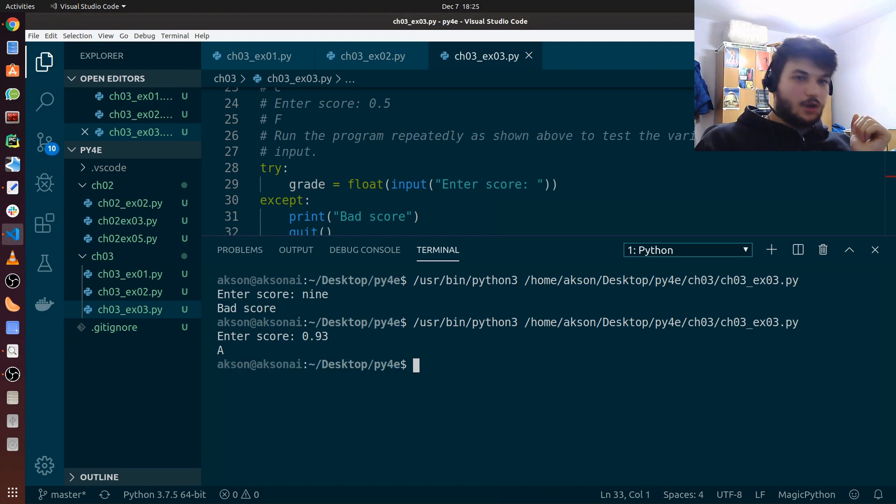
left_click(850, 250)
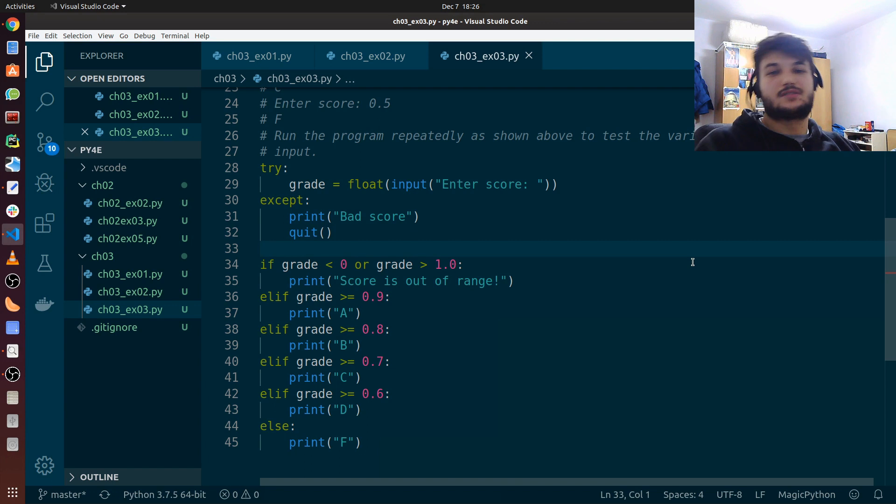
mouse_move(621, 26)
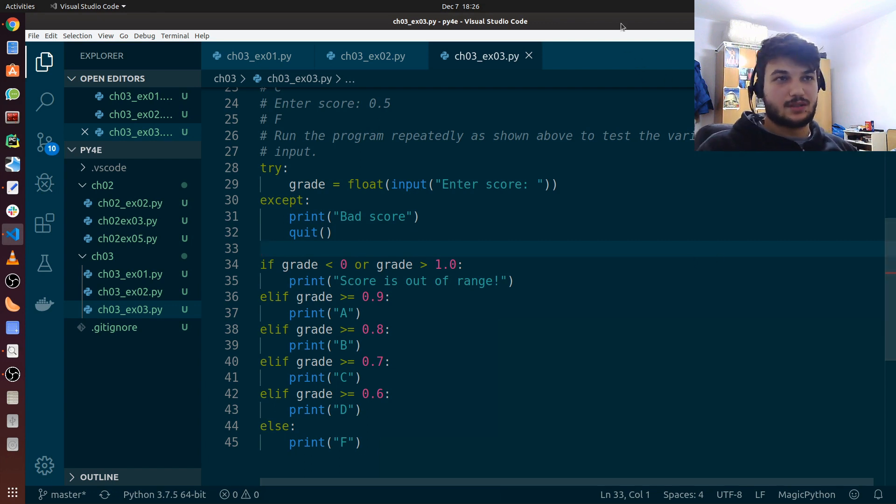
mouse_move(626, 13)
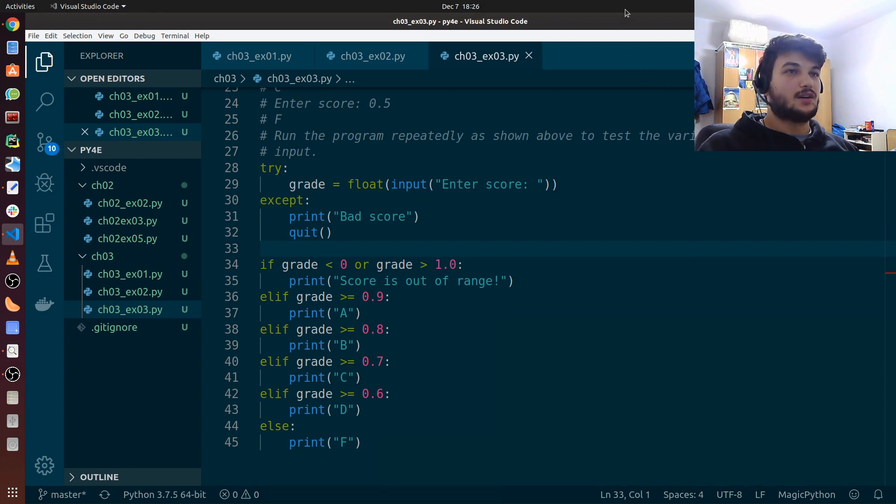